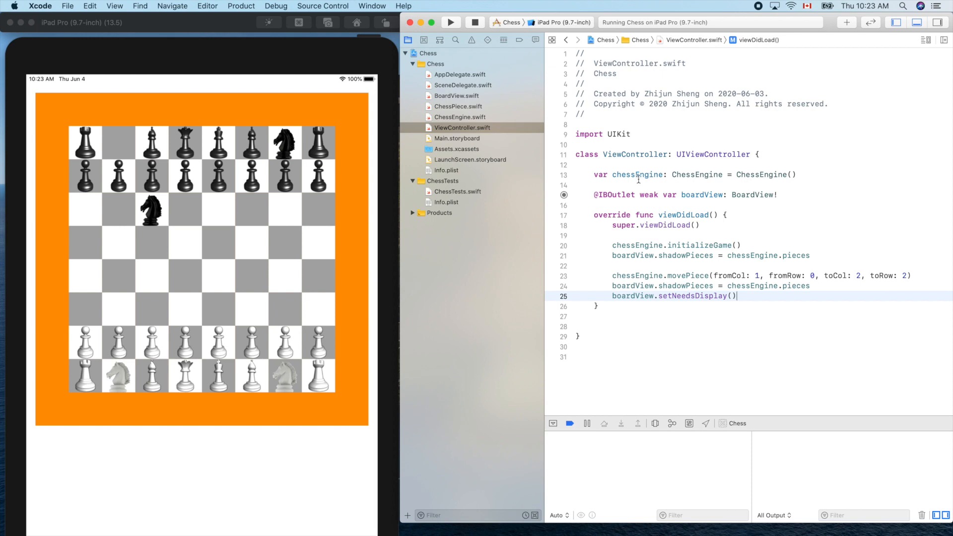
Highlight the chessEngine and boardView names, then open AppDelegate.swift.
double_click(637, 174)
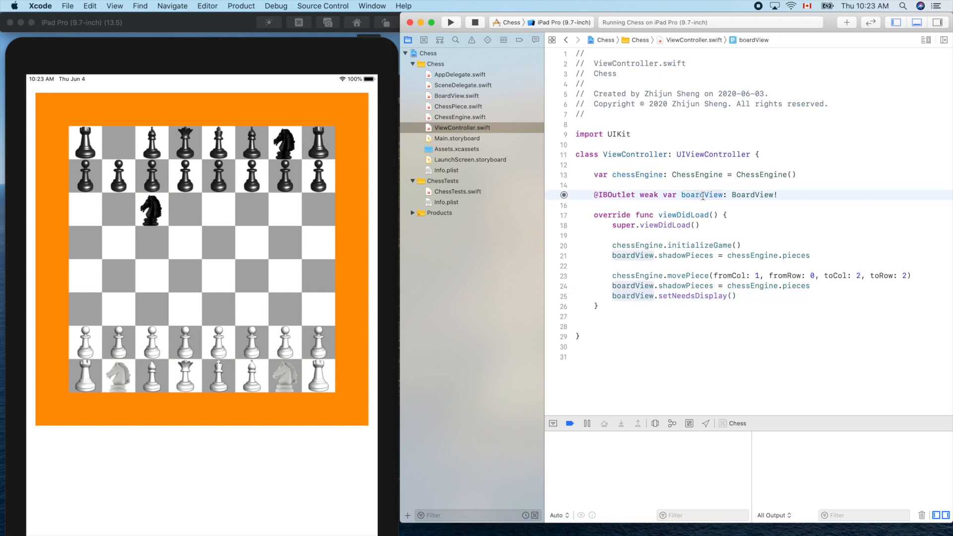
double_click(702, 195)
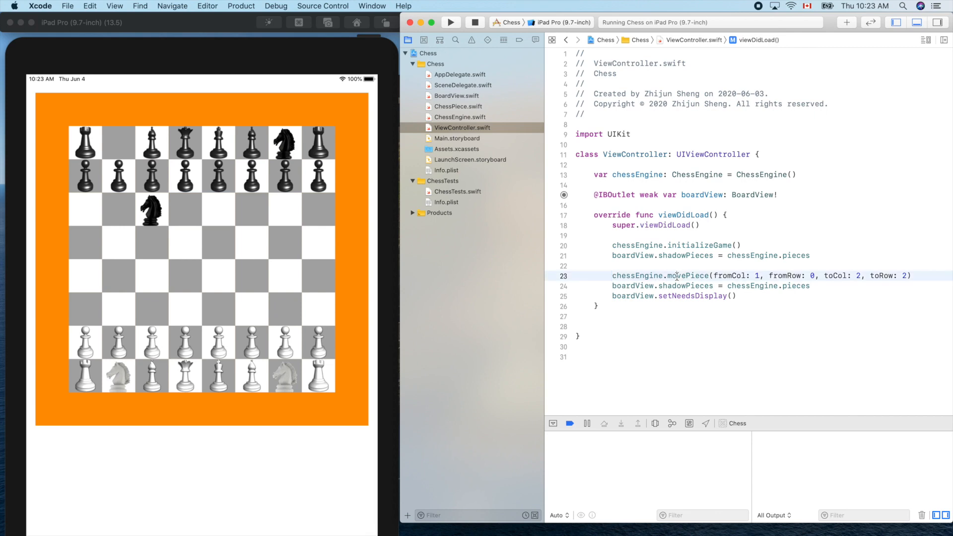
mouse_move(686, 276)
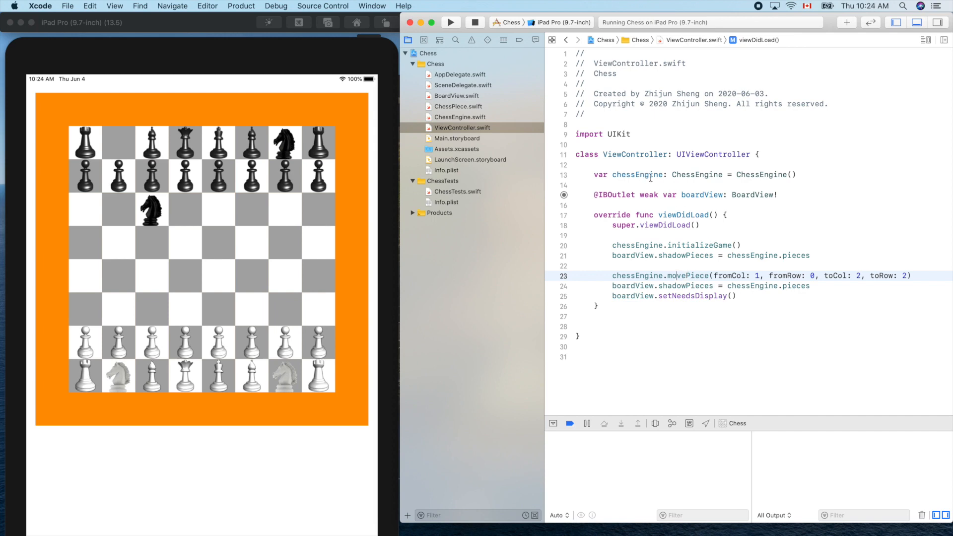
double_click(636, 174)
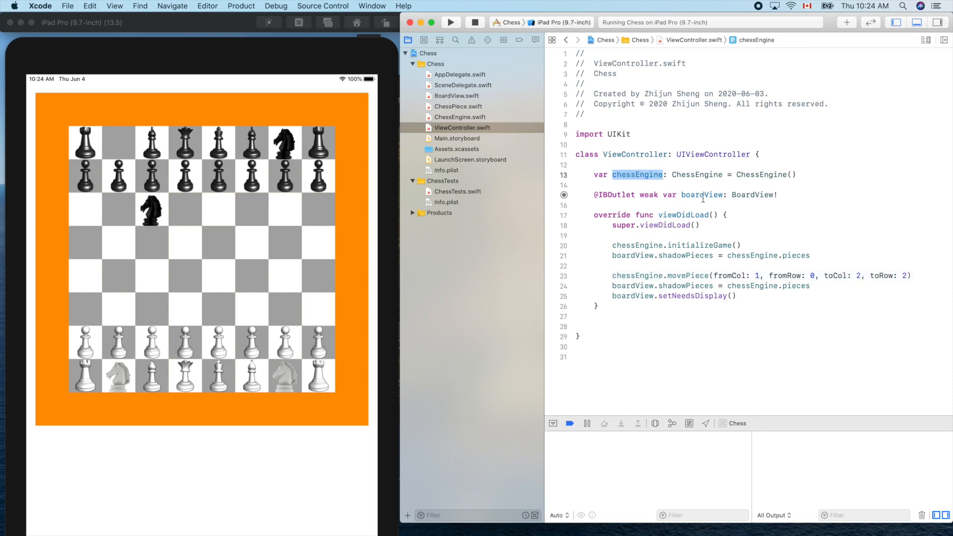
double_click(702, 195)
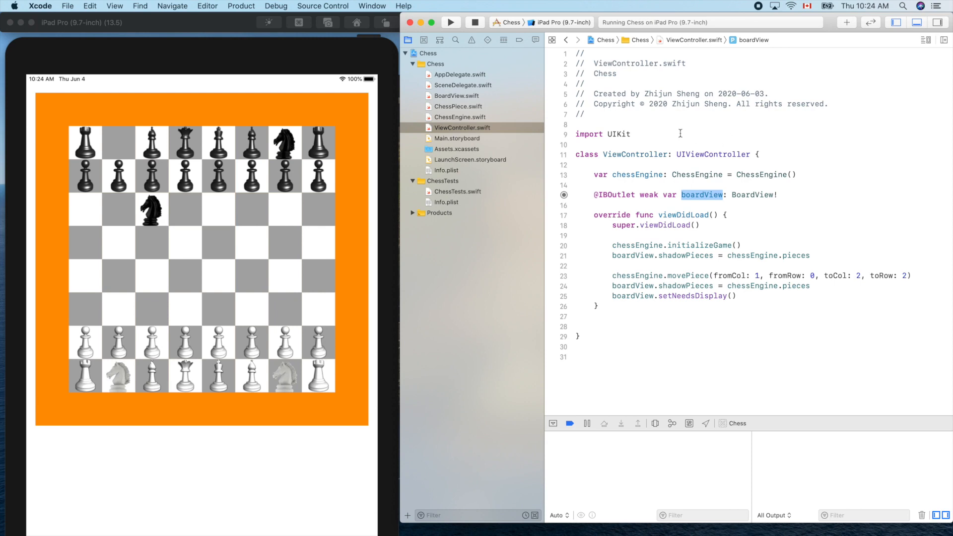
mouse_move(494, 95)
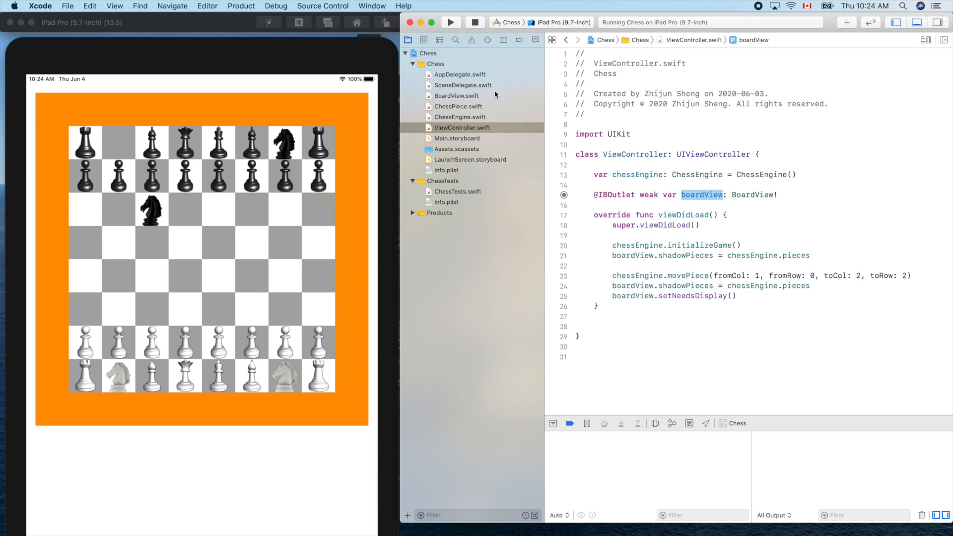
click(460, 74)
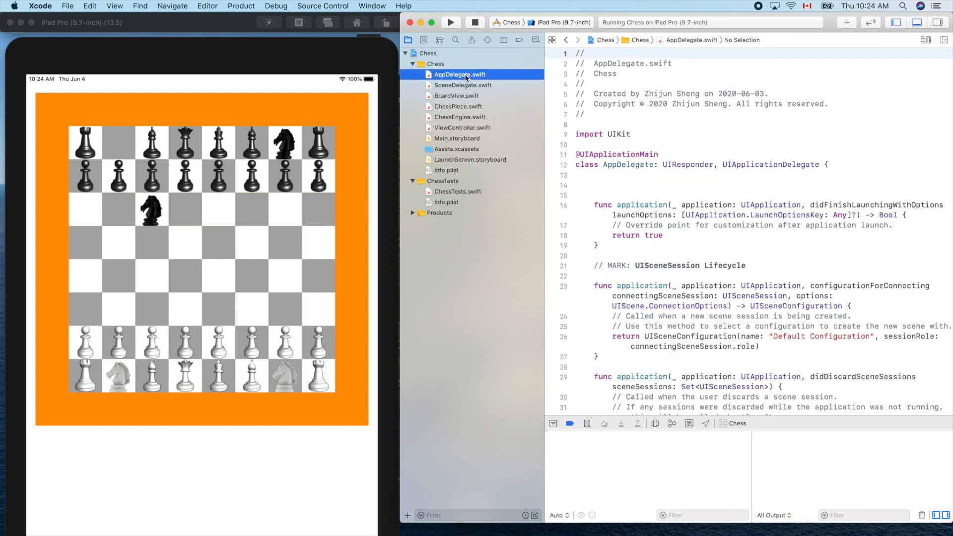
mouse_move(490, 102)
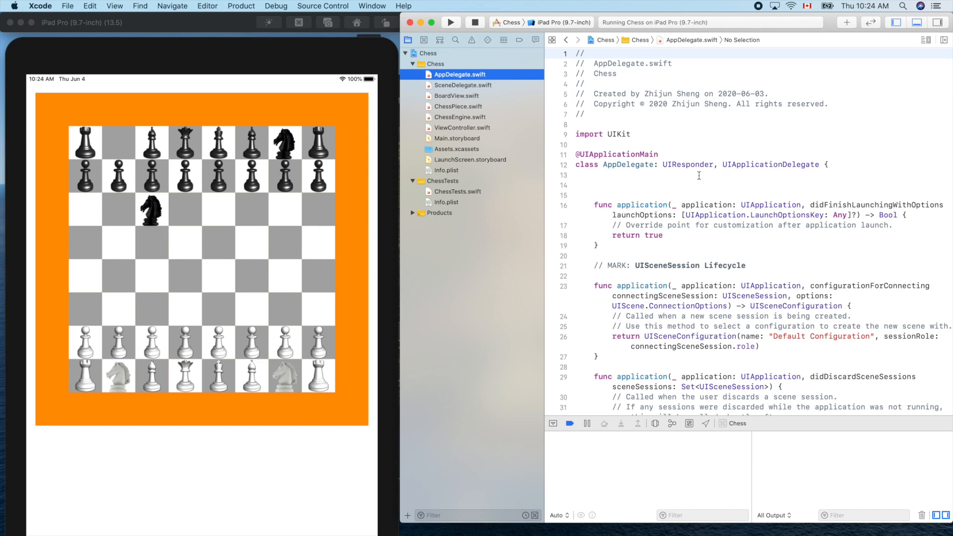
mouse_move(496, 138)
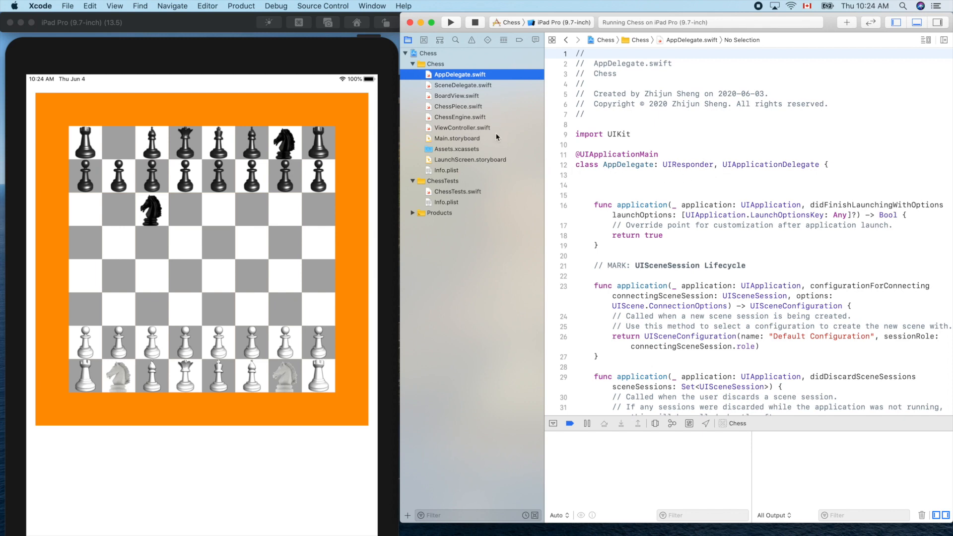
mouse_move(509, 57)
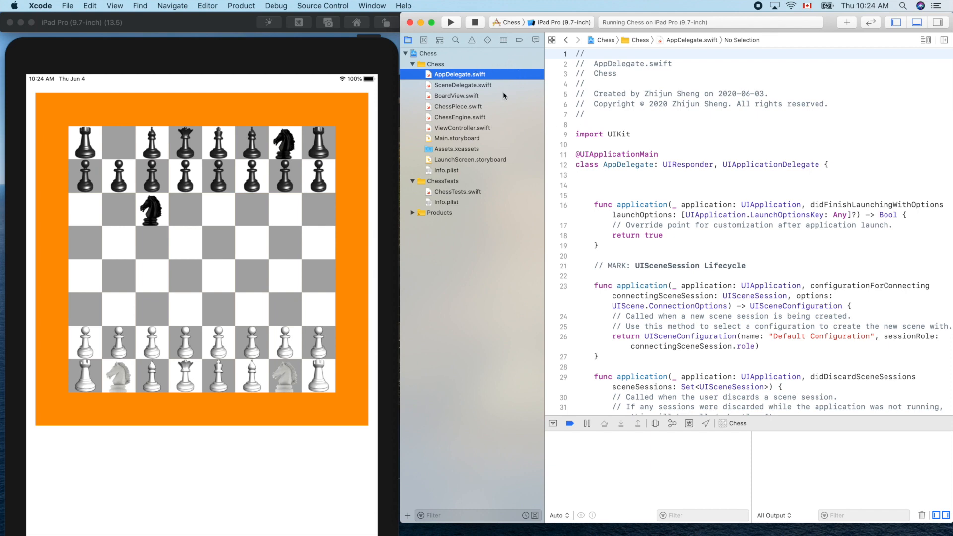
mouse_move(506, 81)
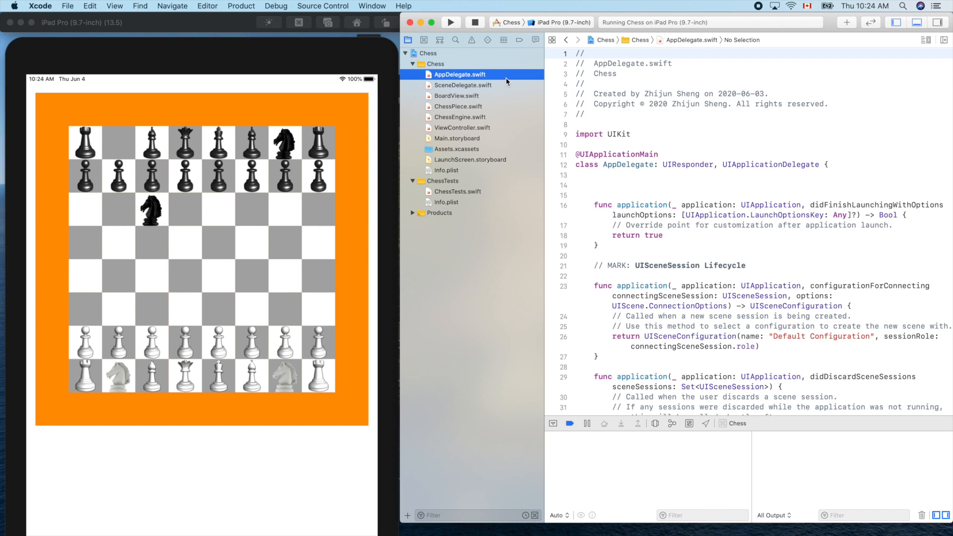
Create a Swift file named ChessDelegate in the Chess group.
right_click(460, 73)
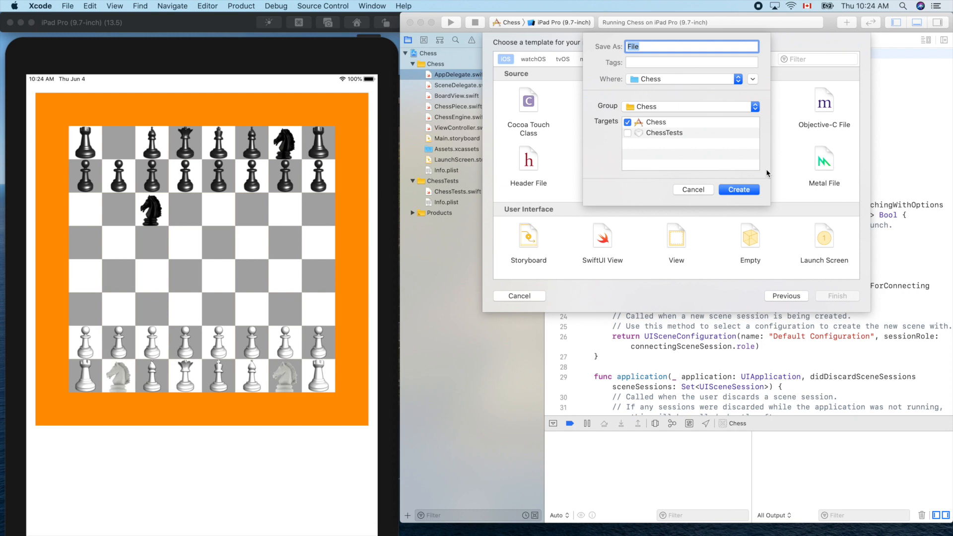
text(ChessDelegate)
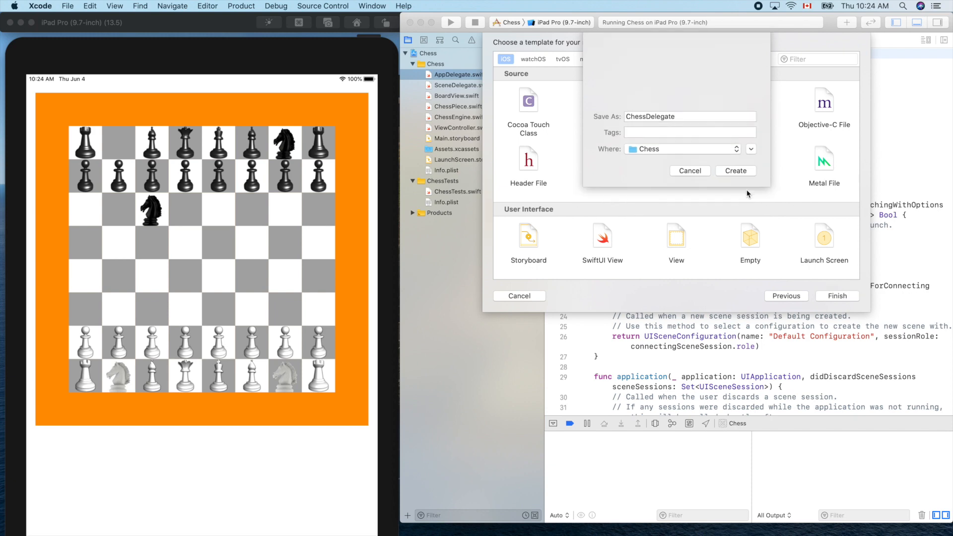
click(734, 171)
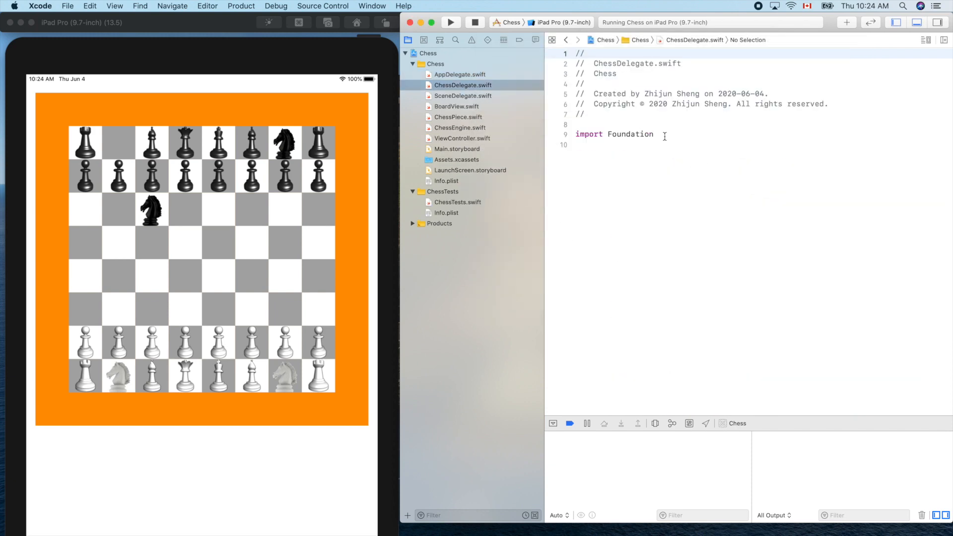
Begin a protocol ChessDelegate declaration below the Foundation import.
key(return)
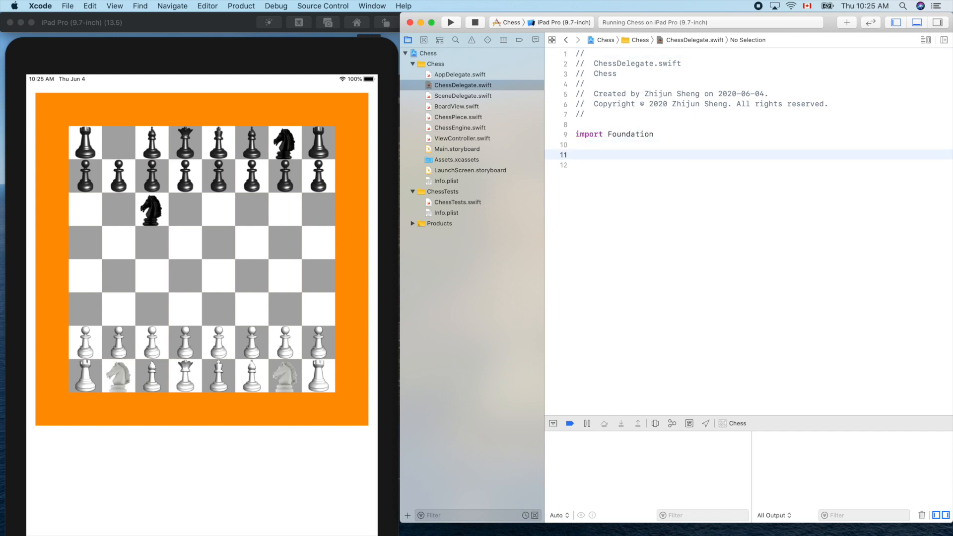
text(protocol ChessDele {)
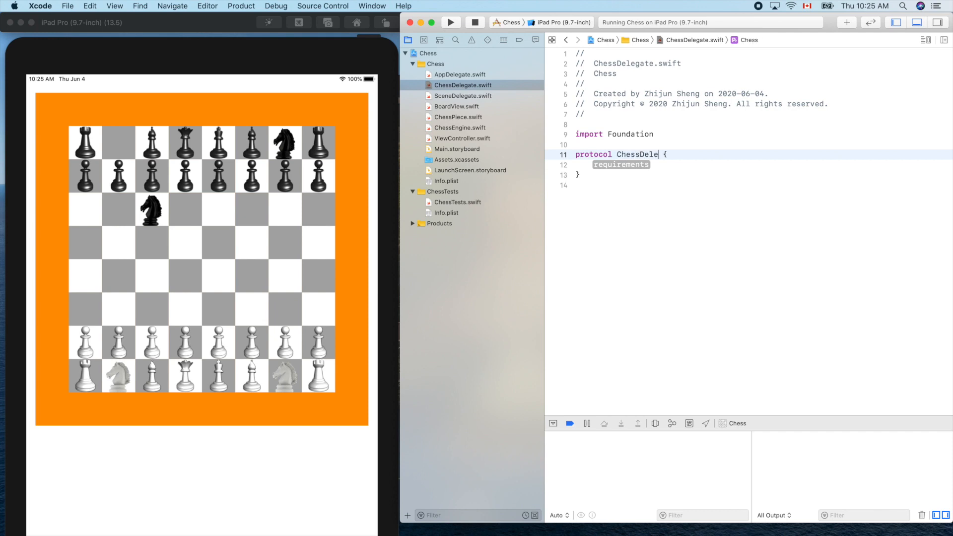
text(gate)
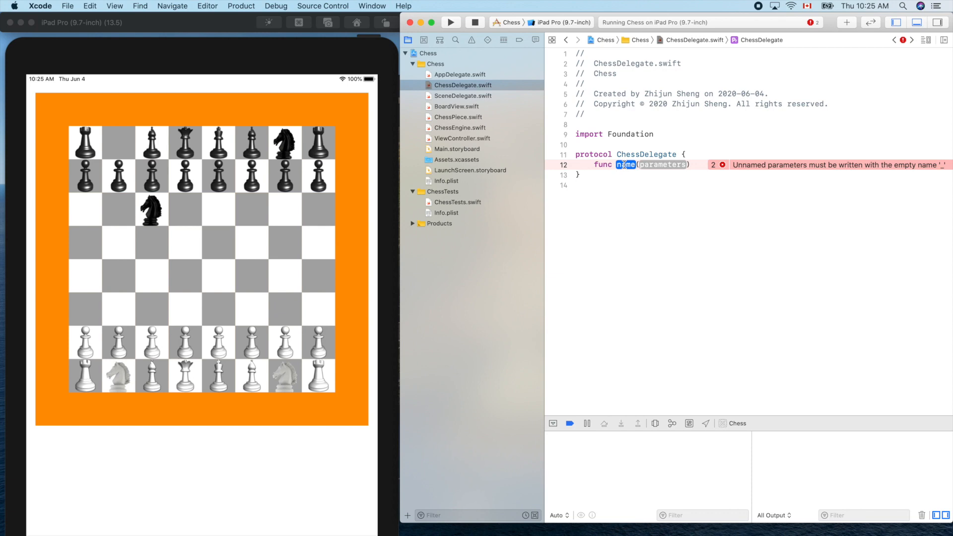
Add the requirement func movePiece(fromCol: Int, fromRow: Int, toCol: Int, toRow: Int).
text(m)
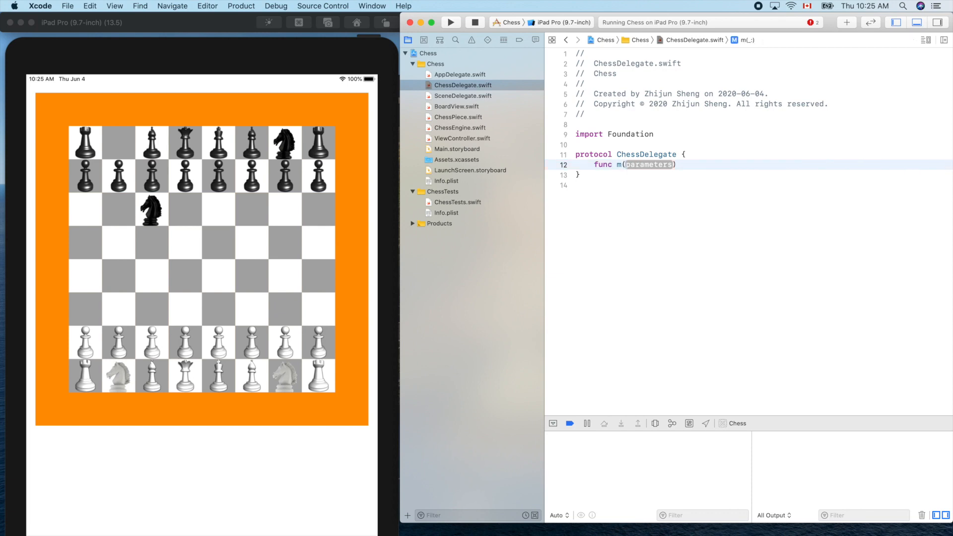
text(ov)
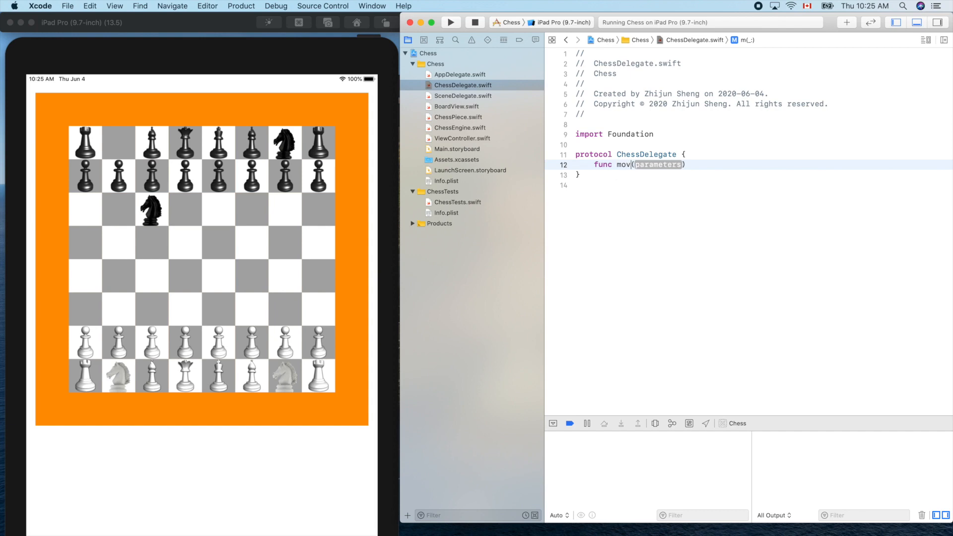
text(ePiece)
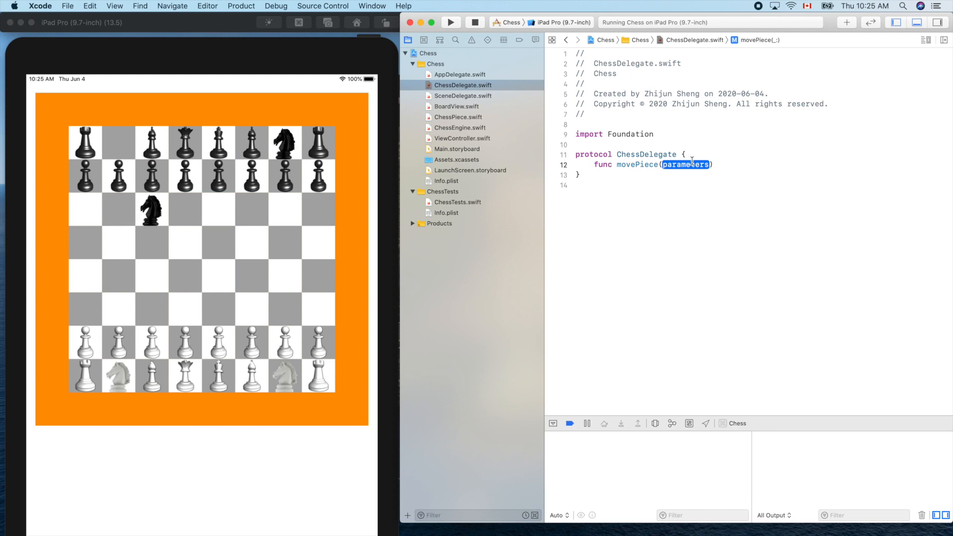
text(fromCo)
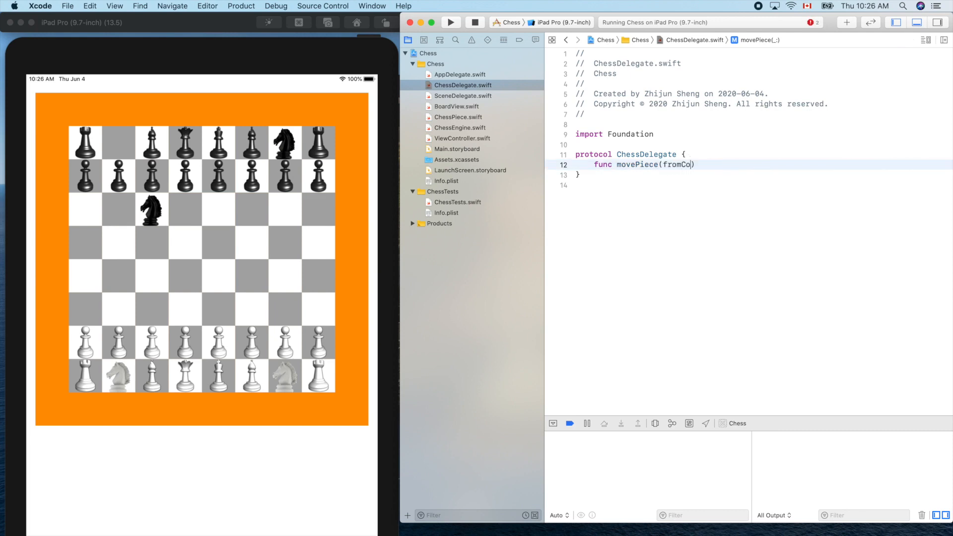
text(l:)
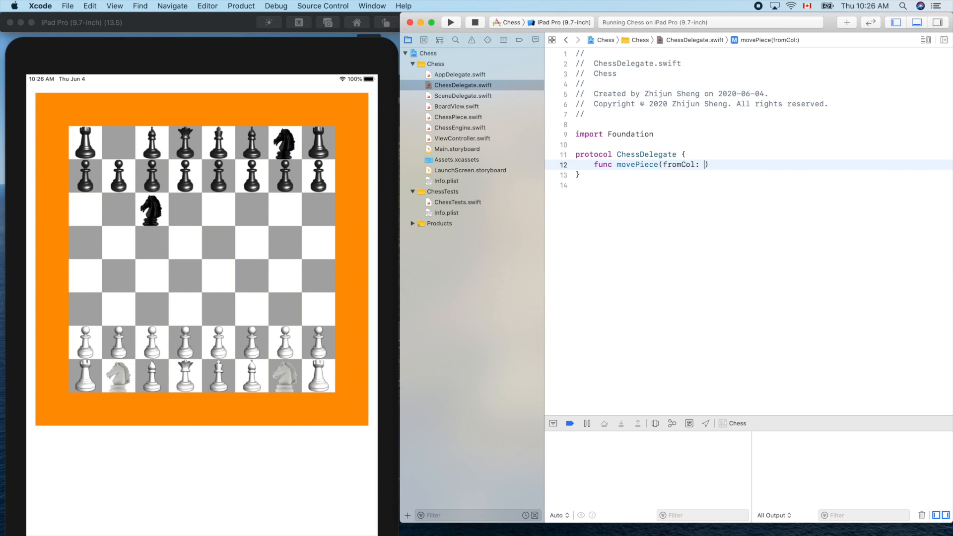
text(Int, fromRow: I)
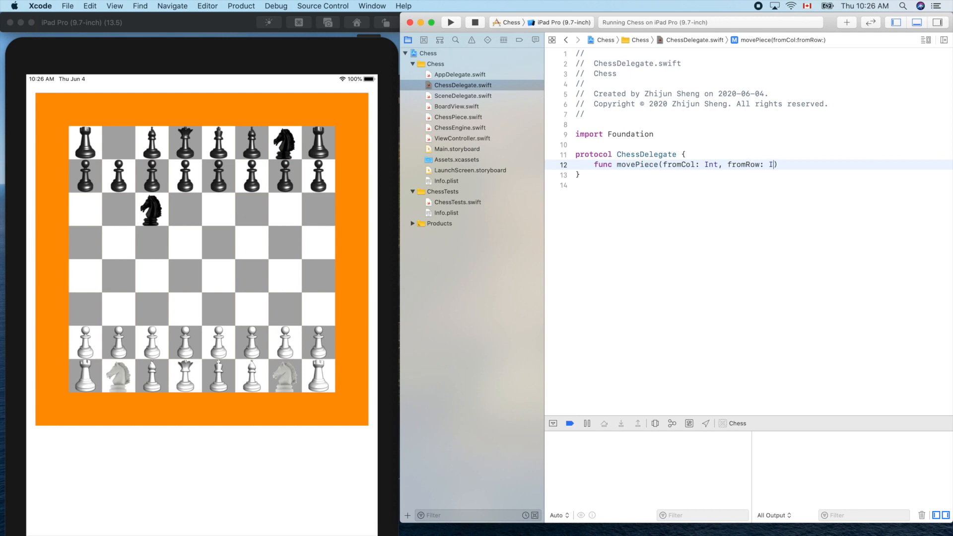
text(nt, toCol: Int, to)
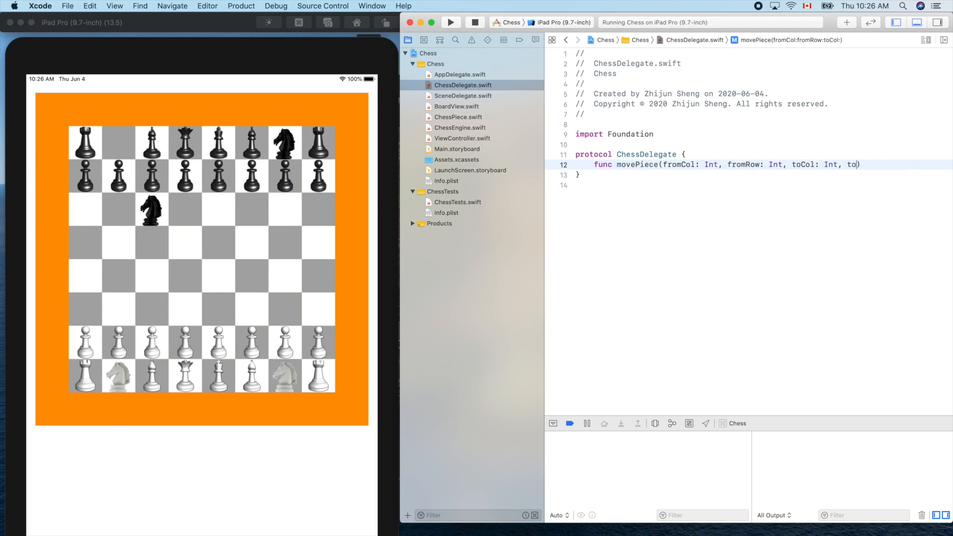
text(Row)
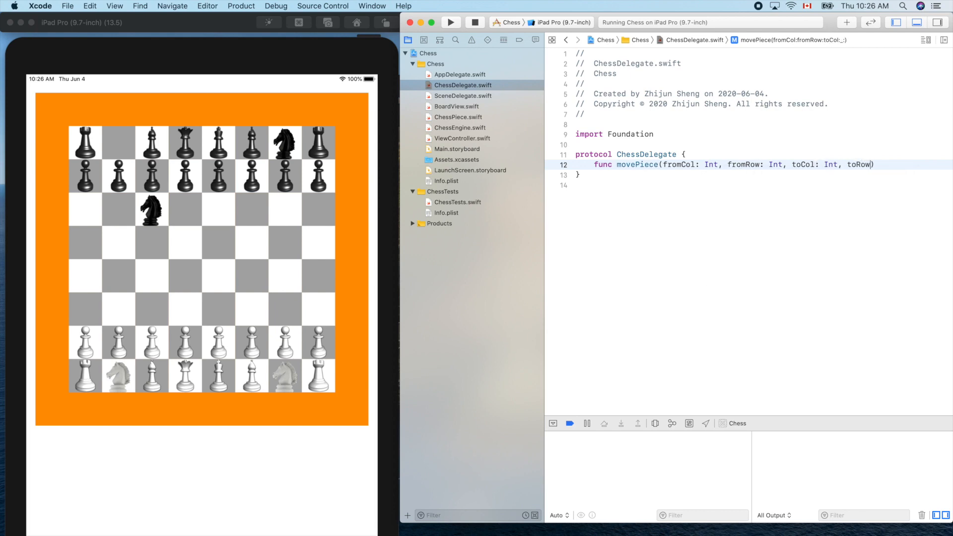
text(:)
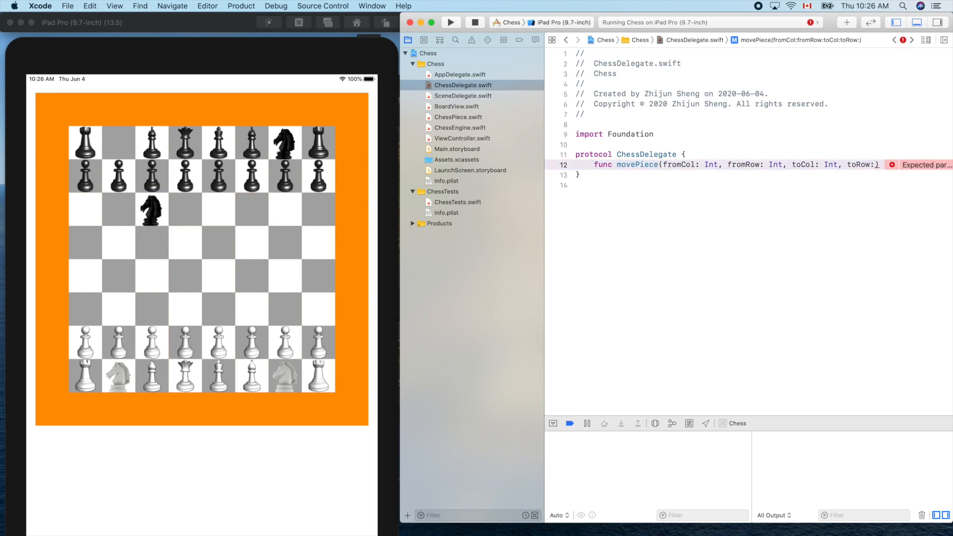
text(Int)
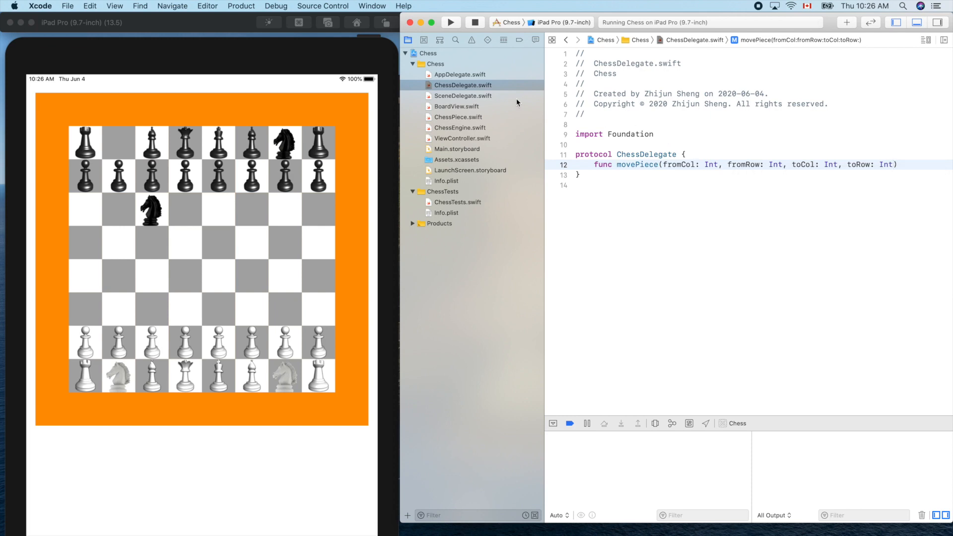
mouse_move(459, 123)
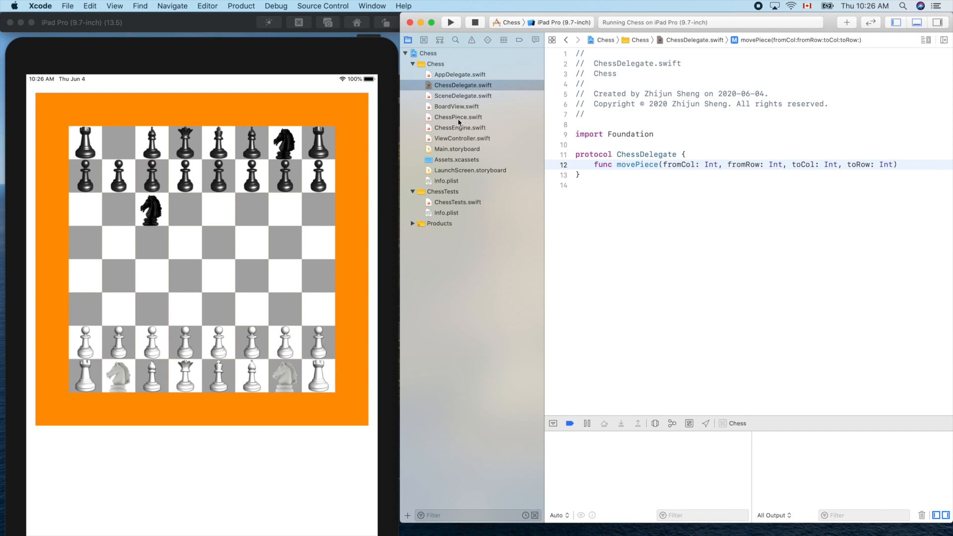
Review ChessEngine's movePiece function, then return to ViewController.swift.
click(460, 128)
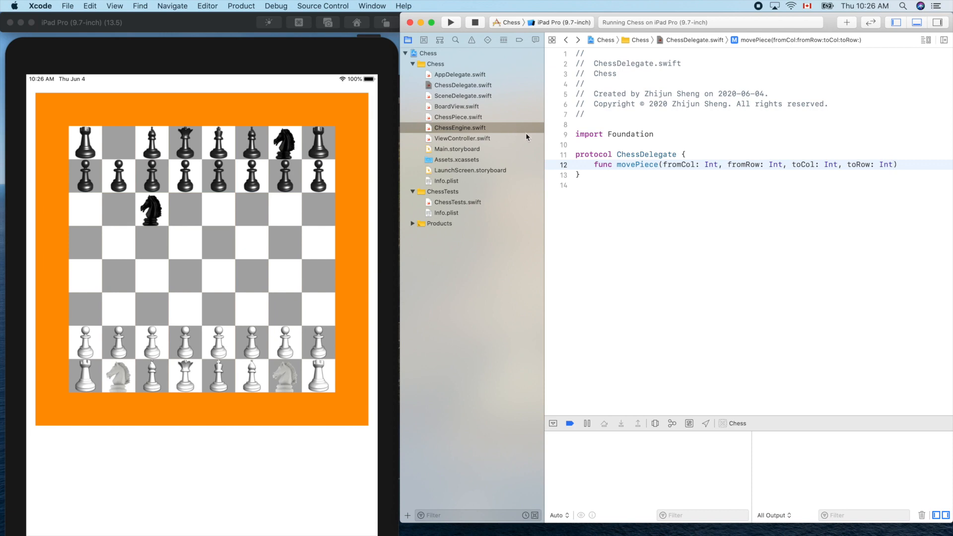
mouse_move(522, 131)
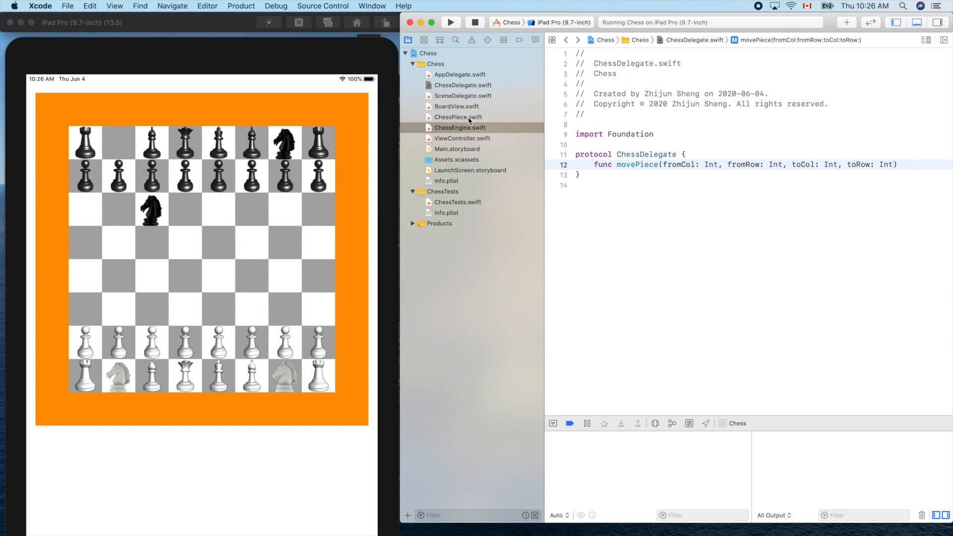
click(461, 138)
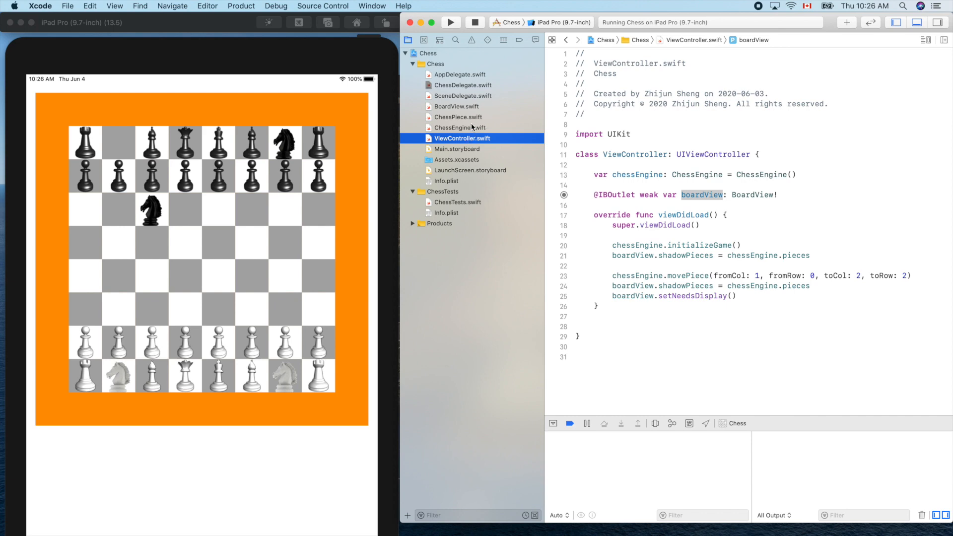
mouse_move(470, 122)
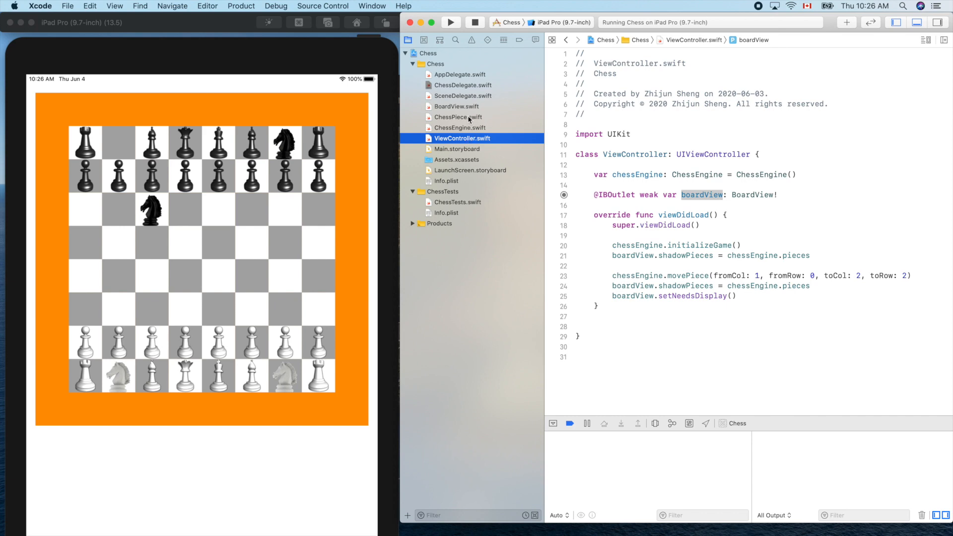
mouse_move(459, 152)
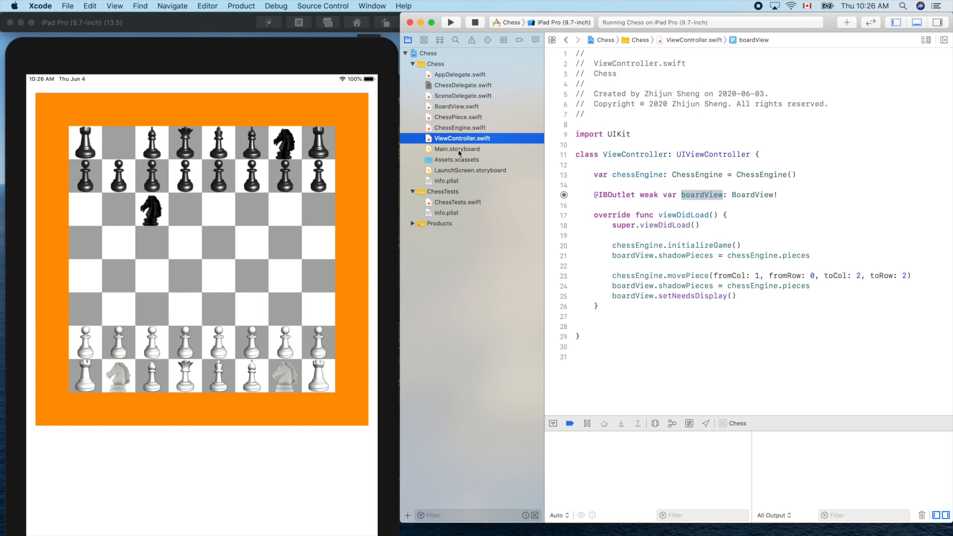
mouse_move(460, 118)
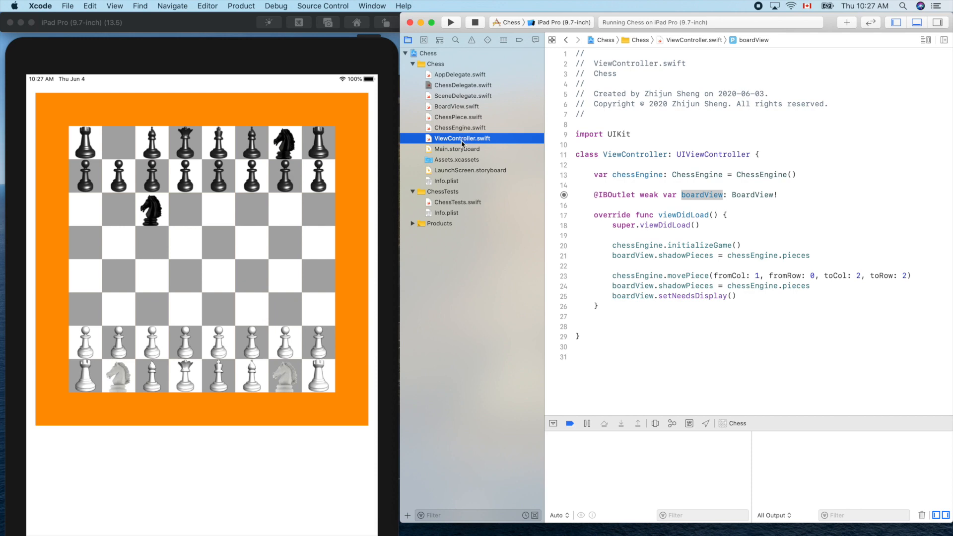
click(460, 127)
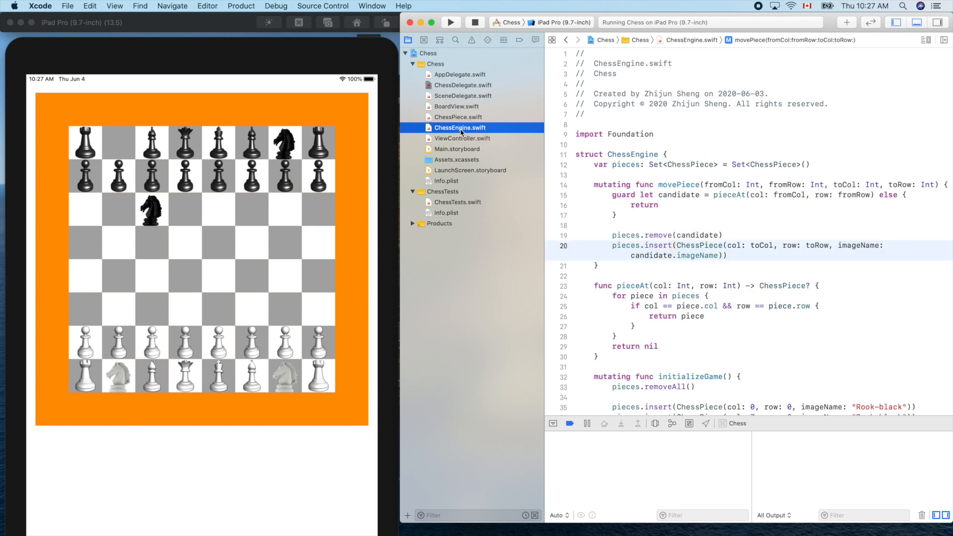
mouse_move(520, 124)
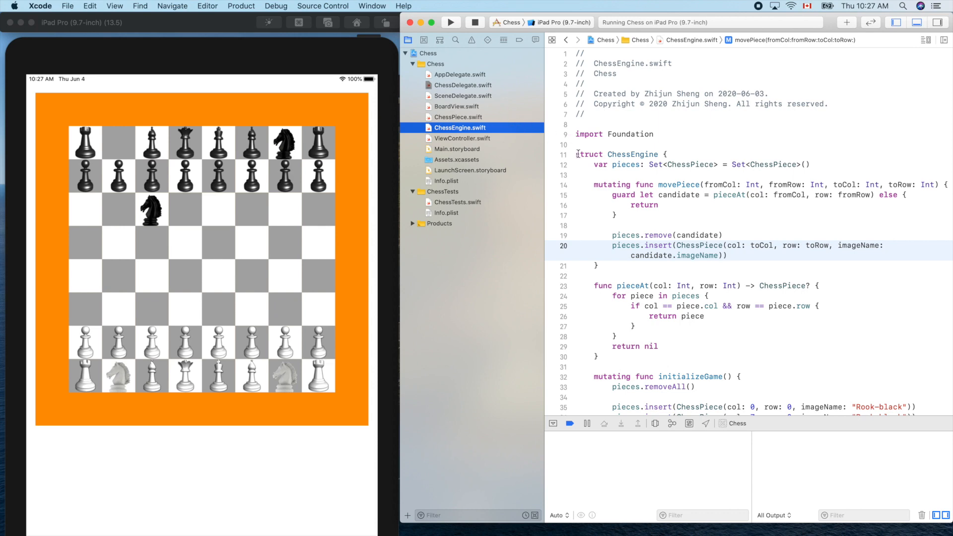
mouse_move(479, 142)
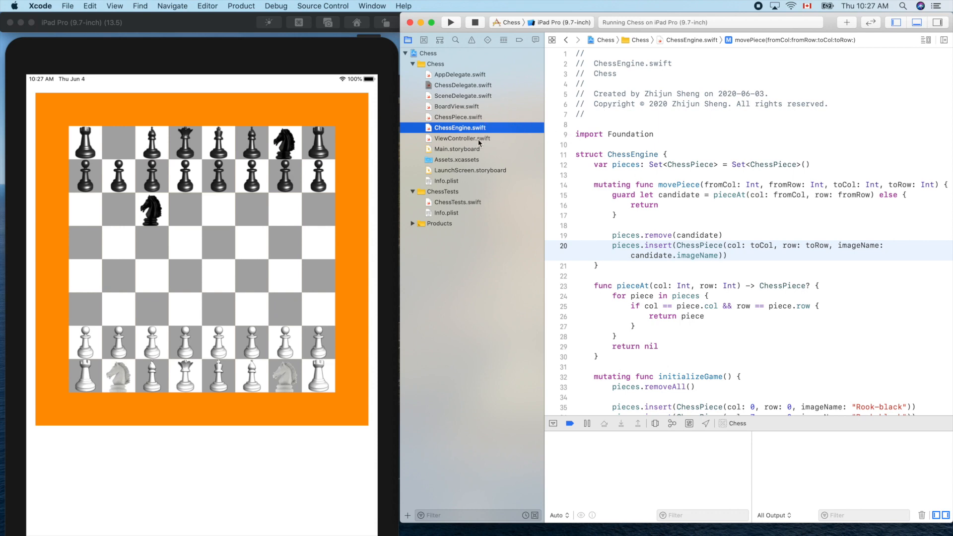
click(462, 138)
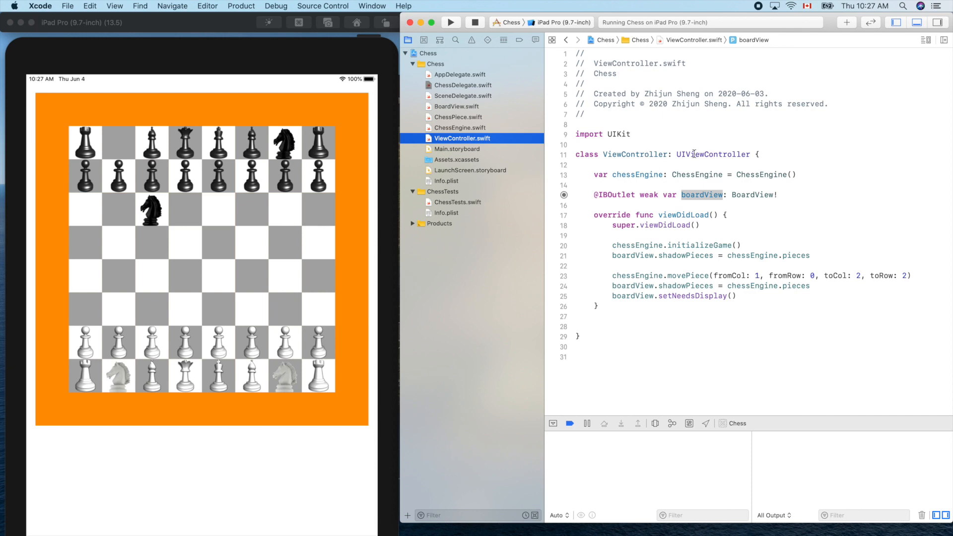
mouse_move(750, 155)
text(,)
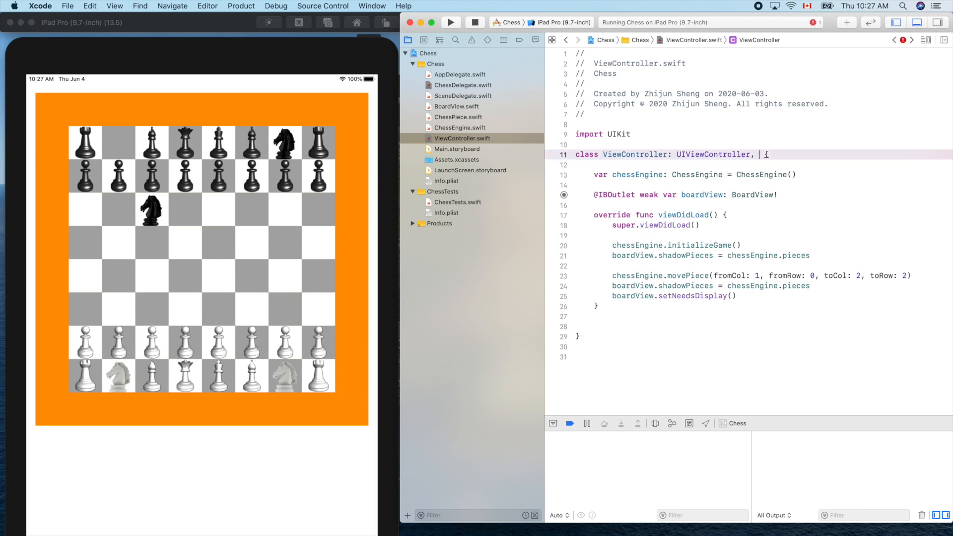
Make ViewController adopt ChessDelegate and show the missing-conformance error details.
text(ch)
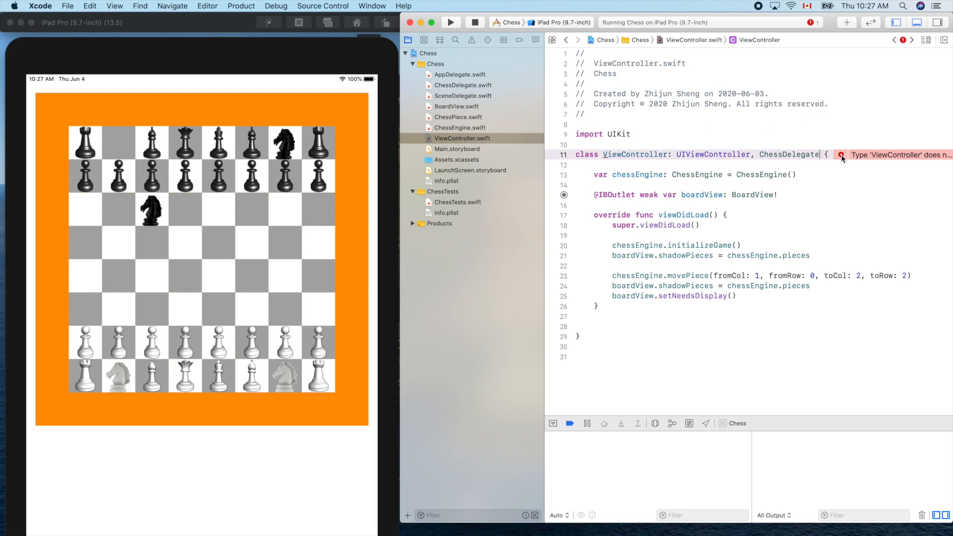
click(842, 154)
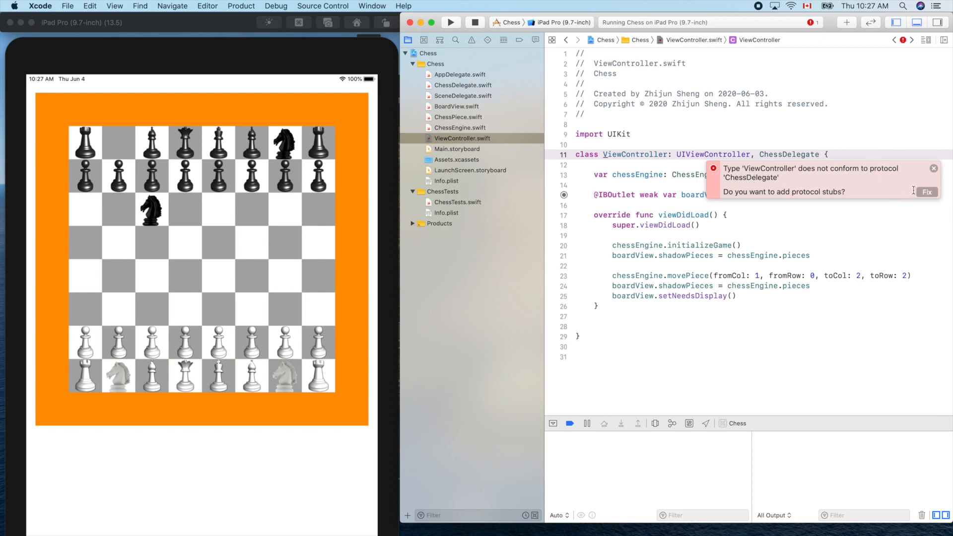
Insert the movePiece protocol stub and move it below viewDidLoad.
click(926, 192)
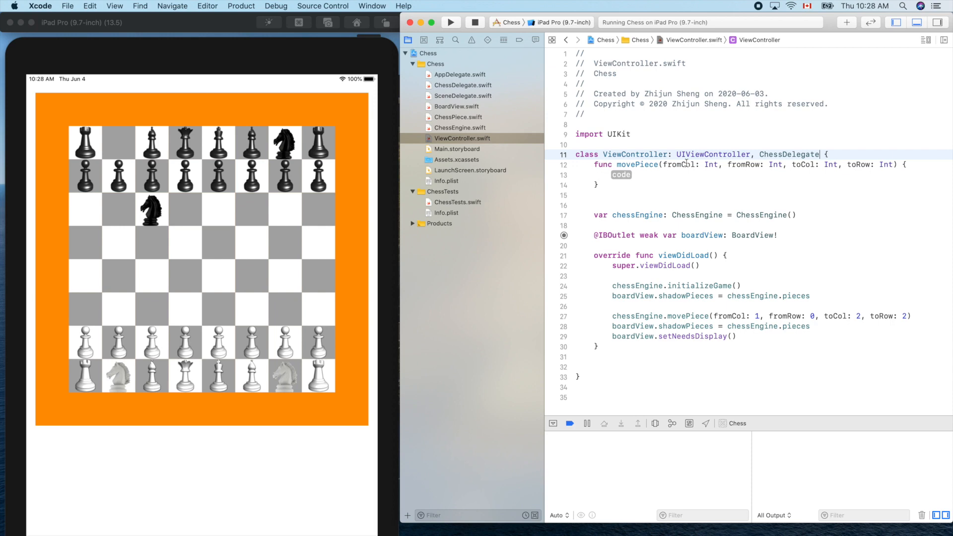
double_click(633, 154)
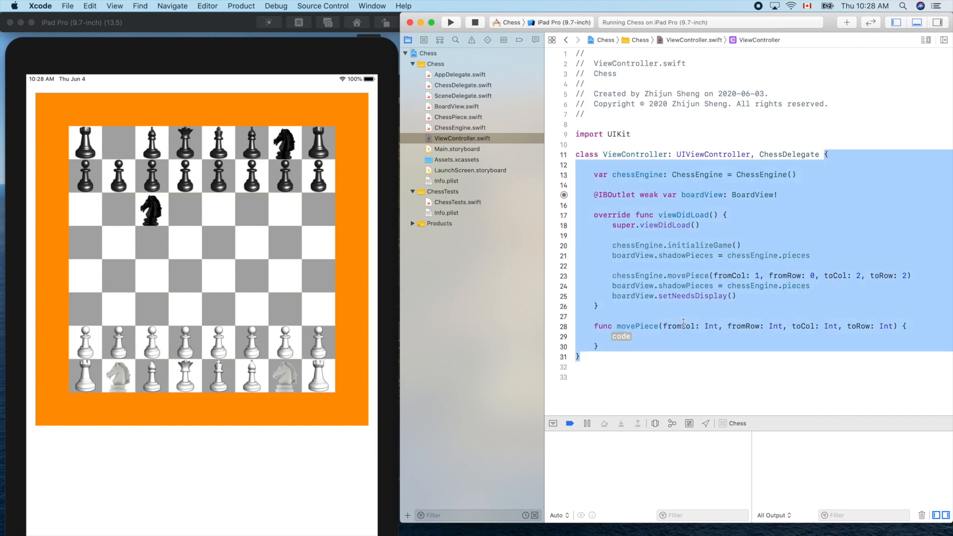
Fill movePiece with chessEngine.movePiece(...), boardView.shadowPieces update and setNeedsDisplay redraw.
double_click(621, 336)
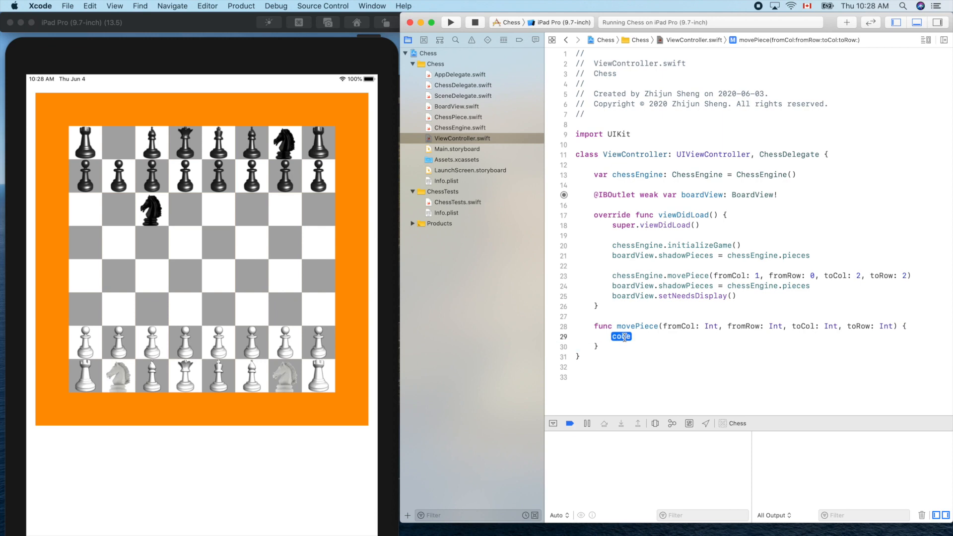
text(ch)
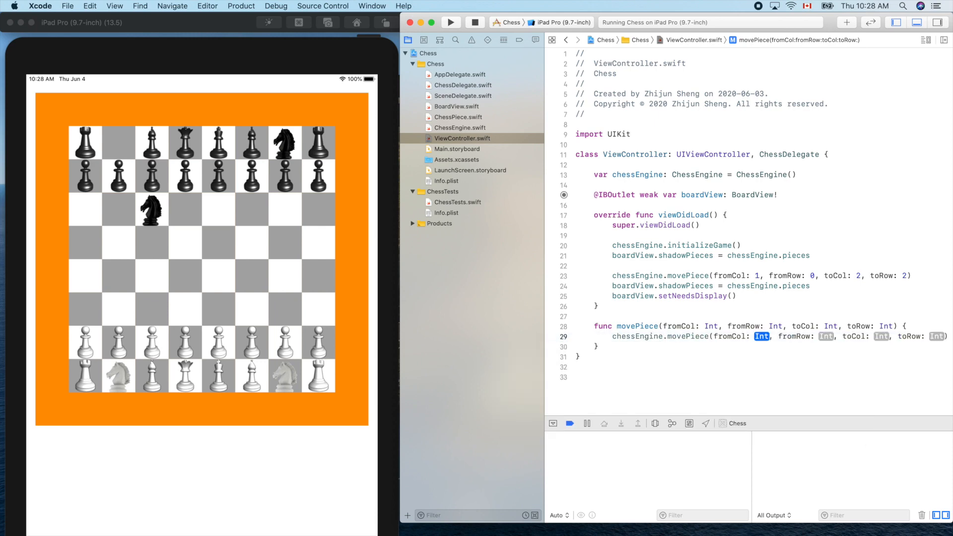
text(f)
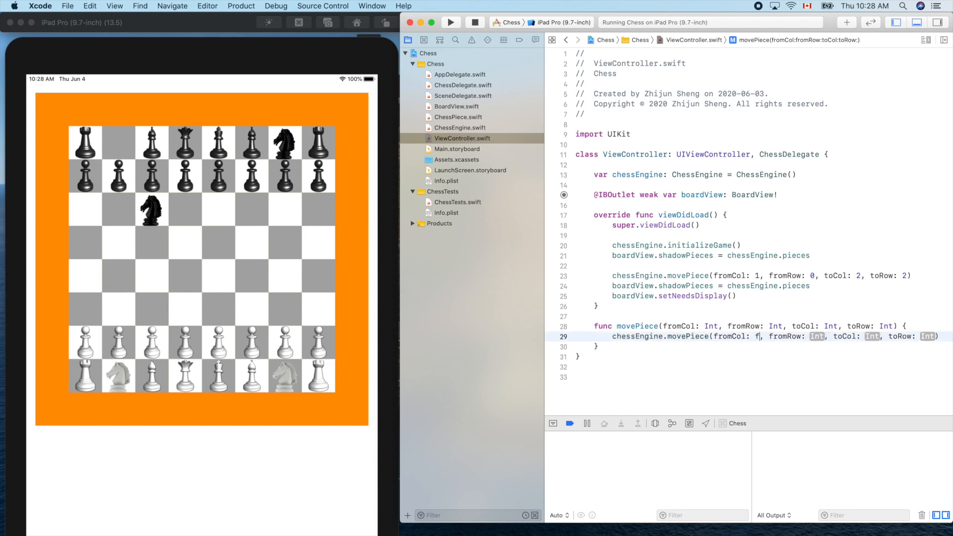
text(f)
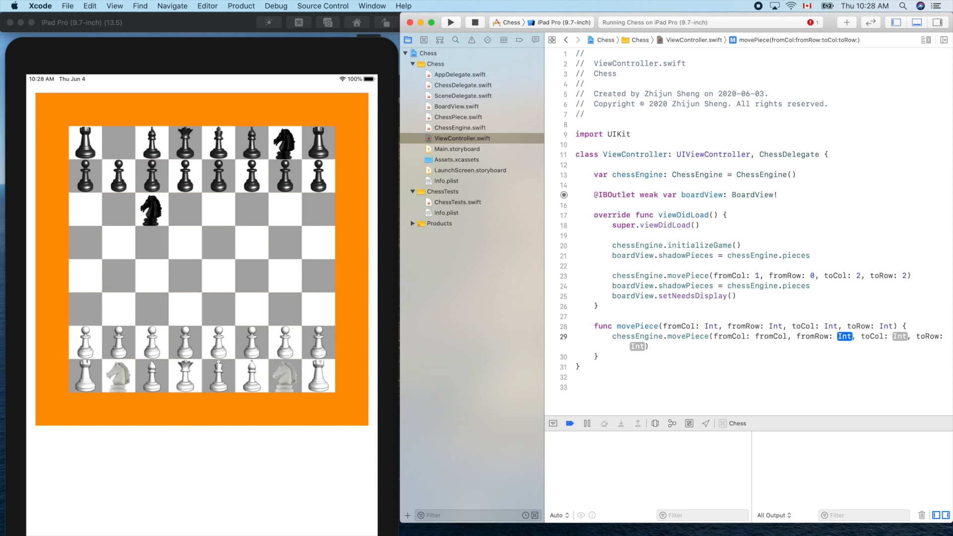
text(fromRow)
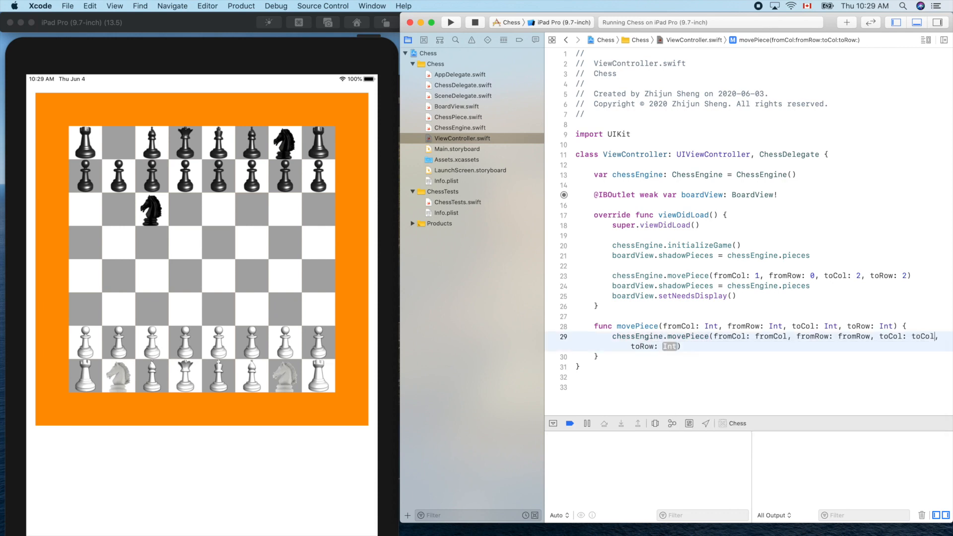
text(toRow)
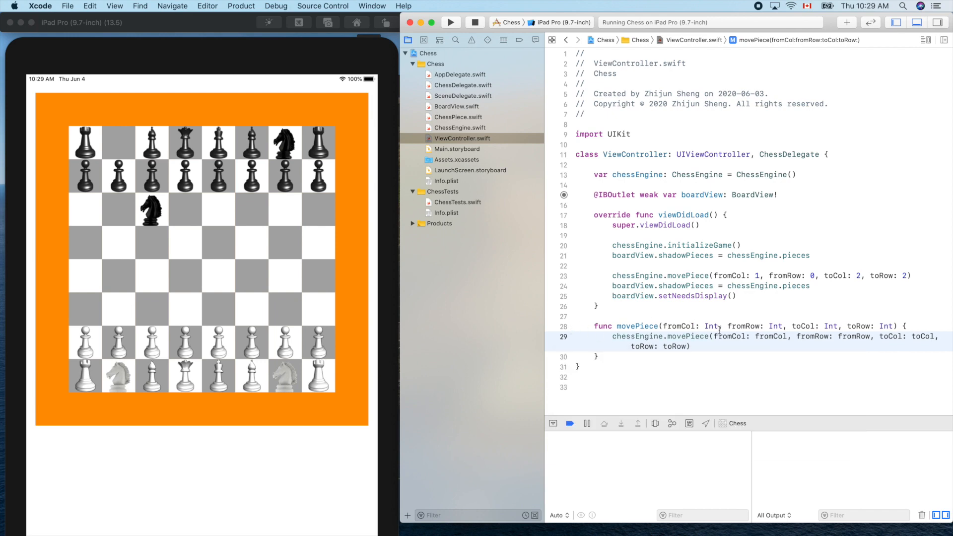
double_click(729, 336)
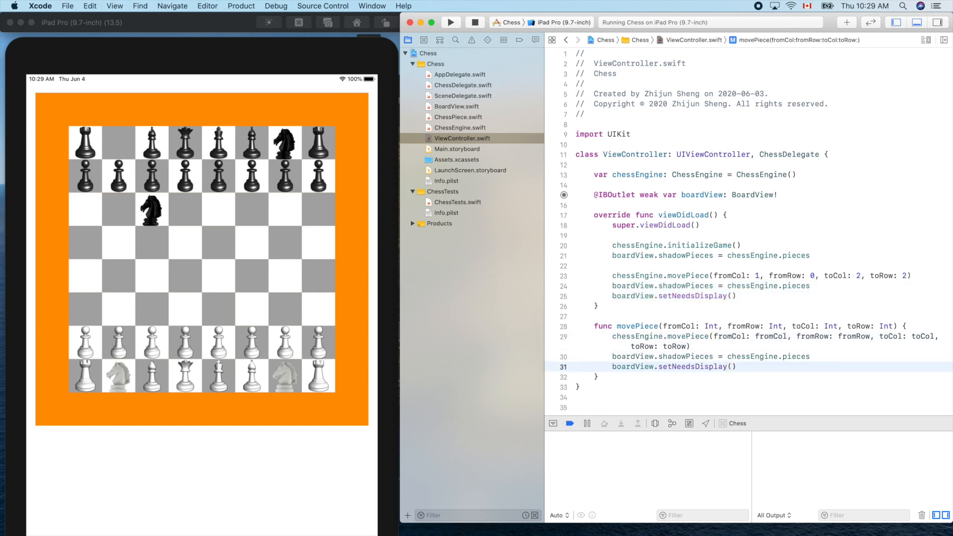
Delete the hard-coded knight move lines, keeping boardView.setNeedsDisplay() in viewDidLoad.
double_click(674, 366)
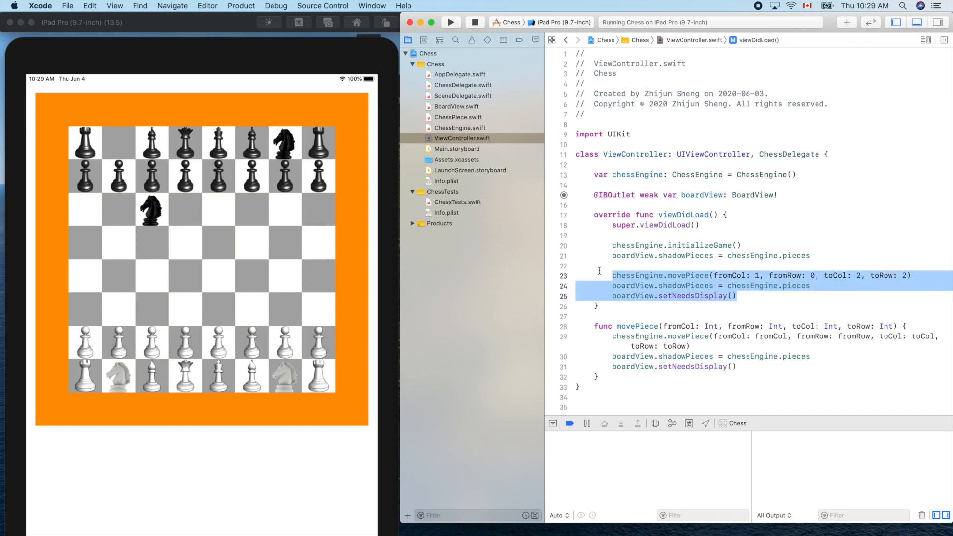
key(delete)
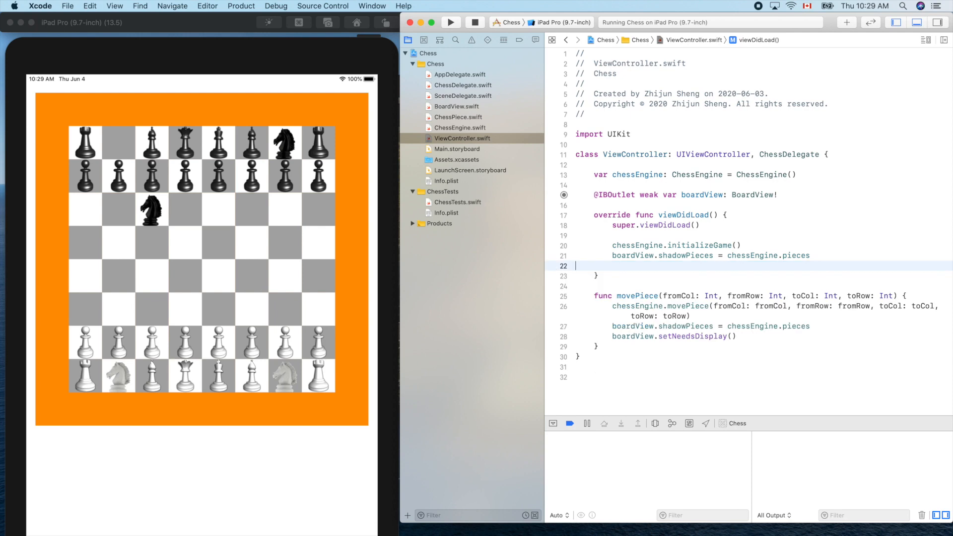
key(Backspace)
text(boardView.setNeedsDisplay())
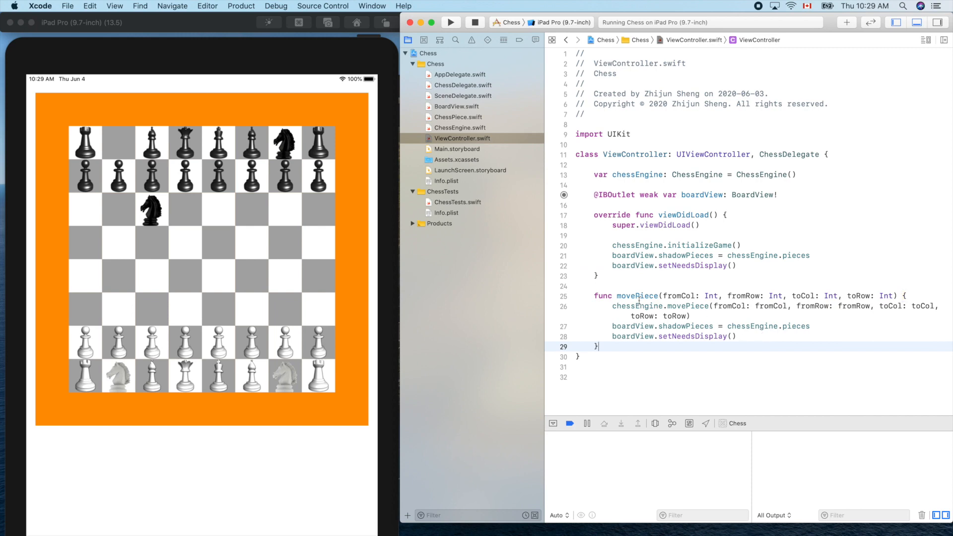
mouse_move(770, 280)
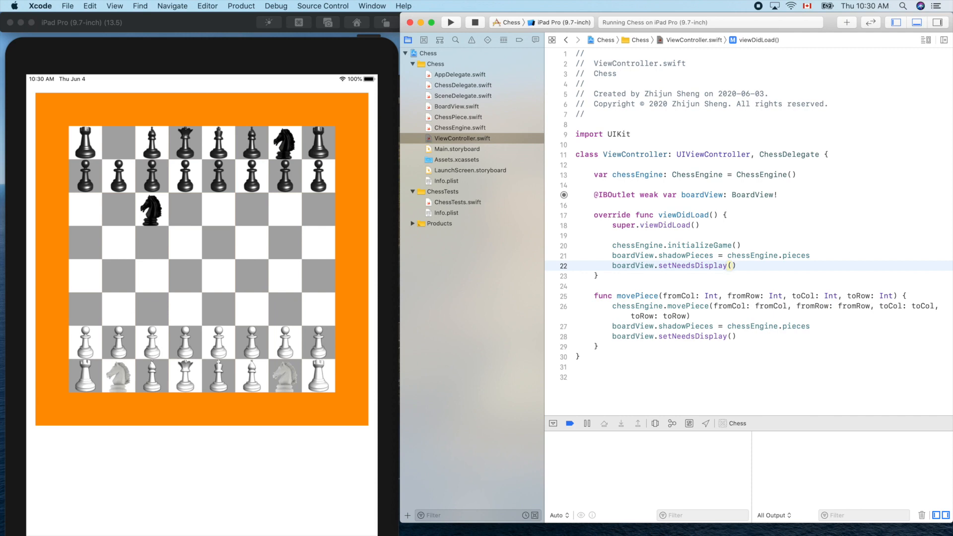
click(735, 265)
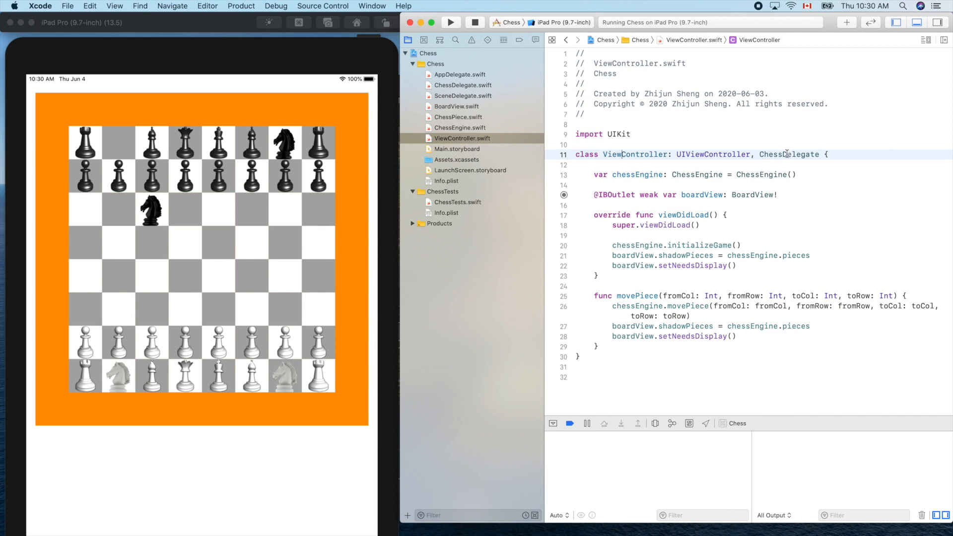
double_click(788, 154)
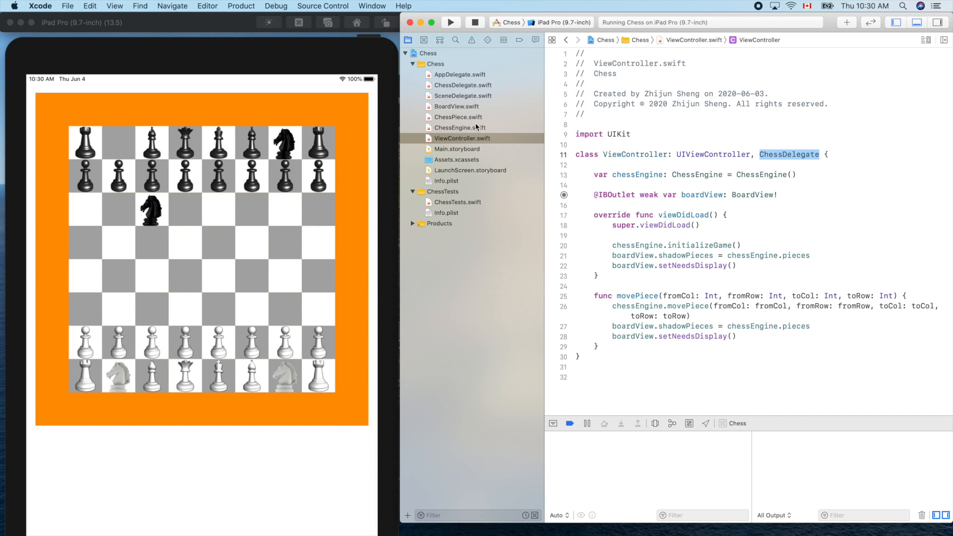
mouse_move(461, 108)
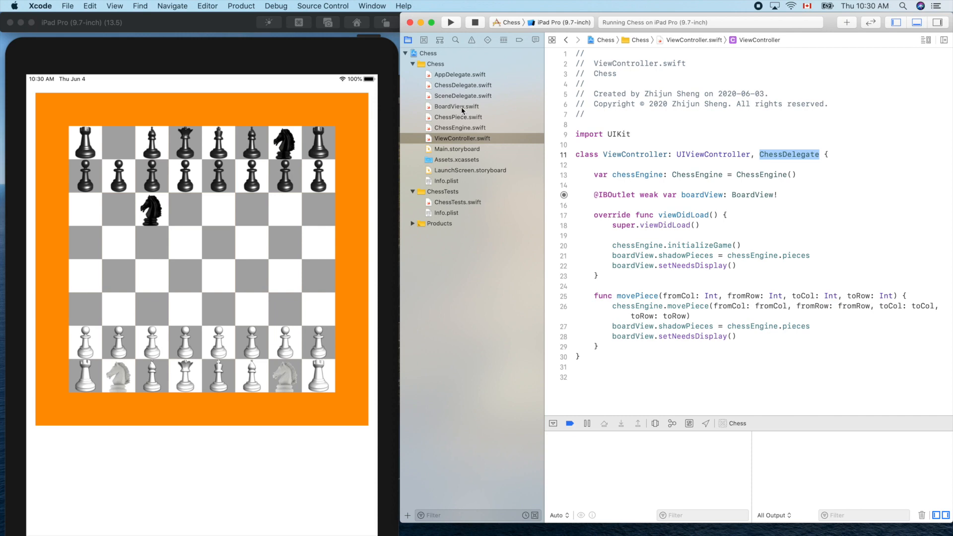
click(455, 106)
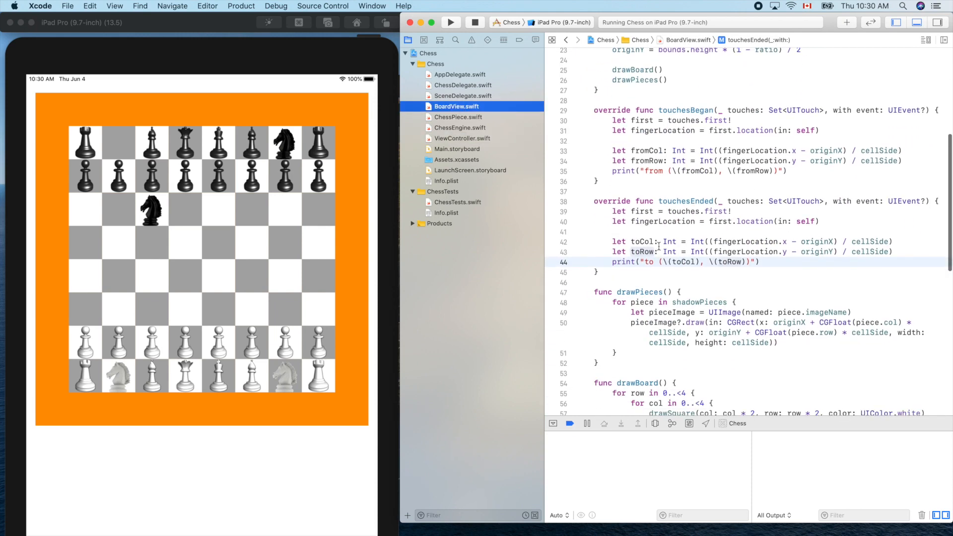
click(765, 262)
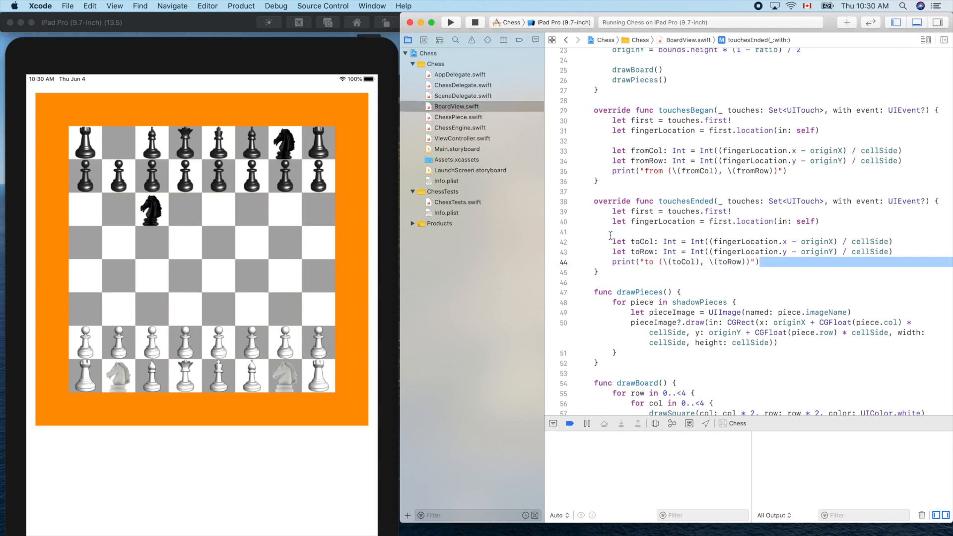
mouse_move(695, 201)
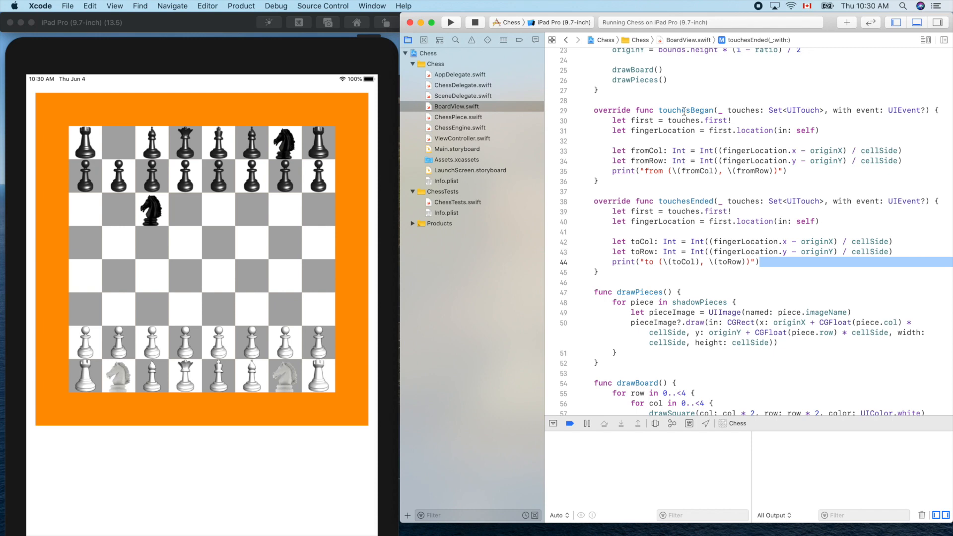
mouse_move(686, 205)
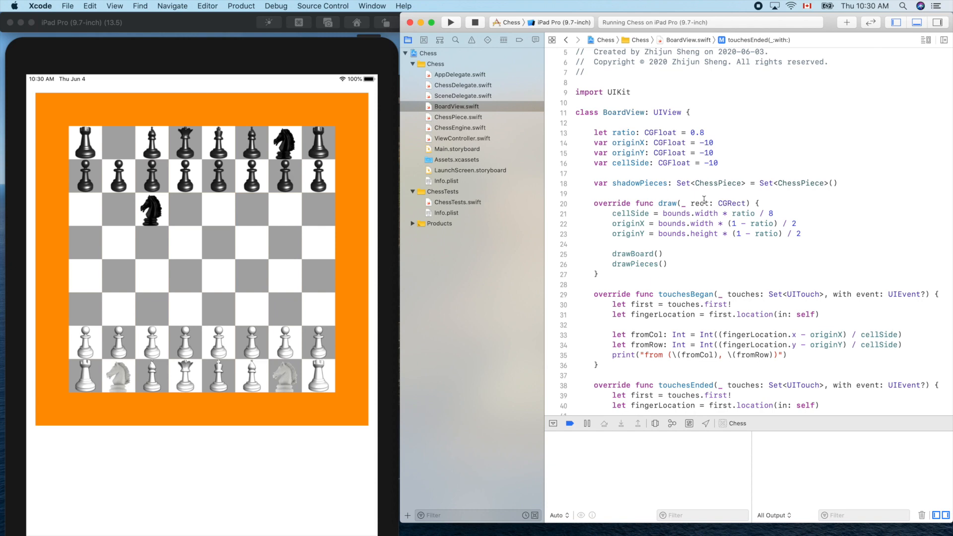
mouse_move(689, 207)
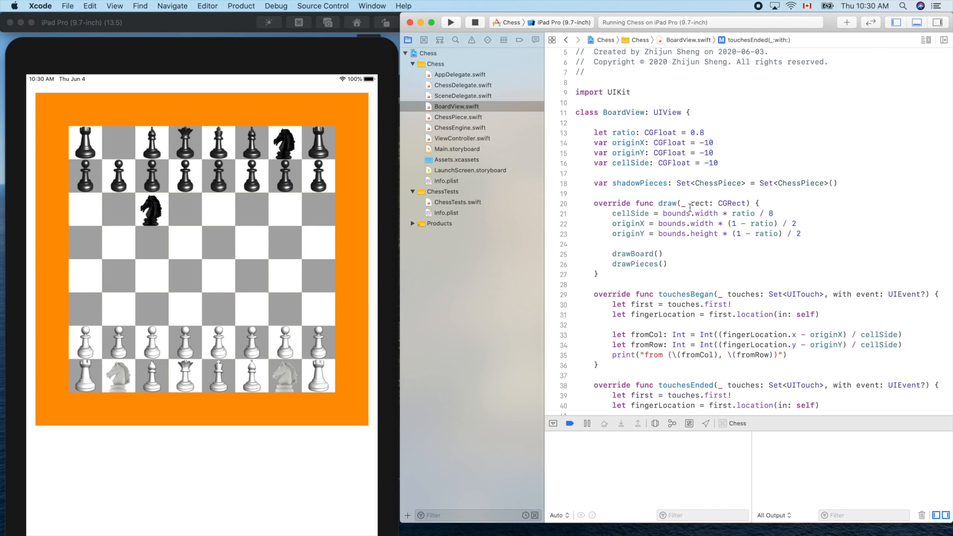
mouse_move(687, 207)
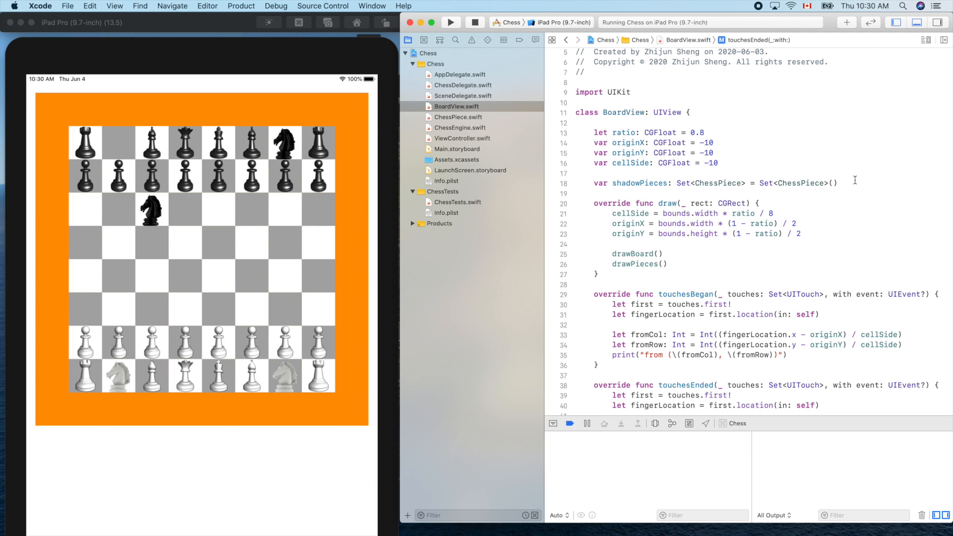
Add 'var chessDelegate: ChessDelegate? = nil' beneath shadowPieces in BoardView.
click(839, 183)
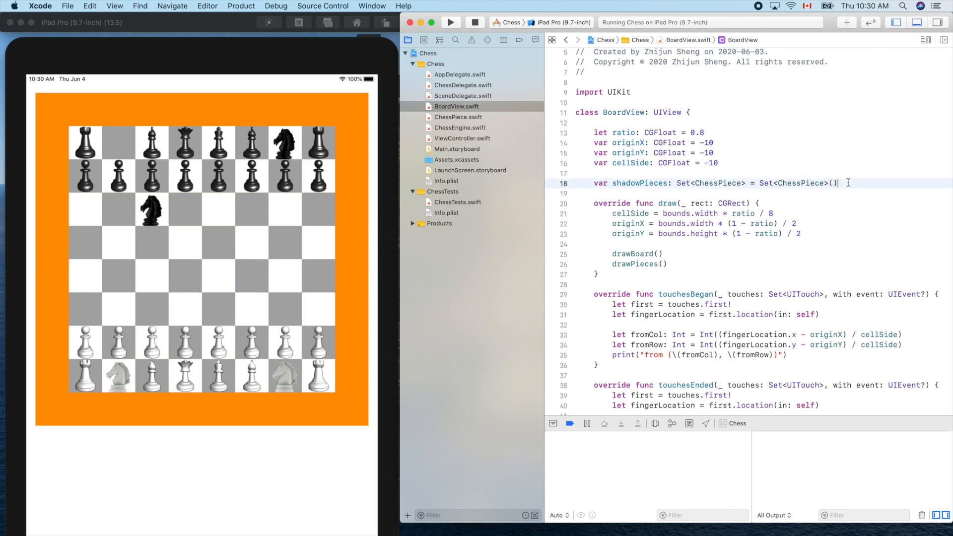
text(var name = value)
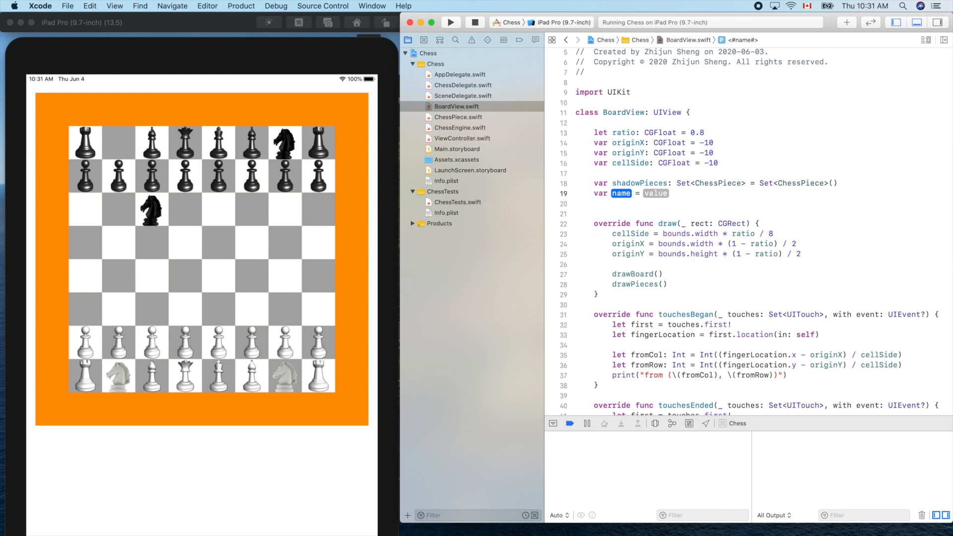
text(ch)
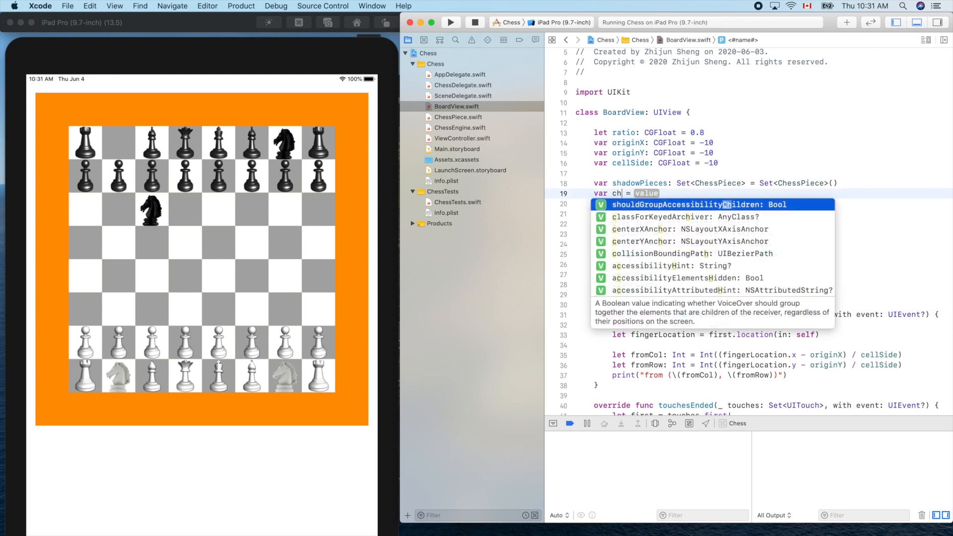
text(ess)
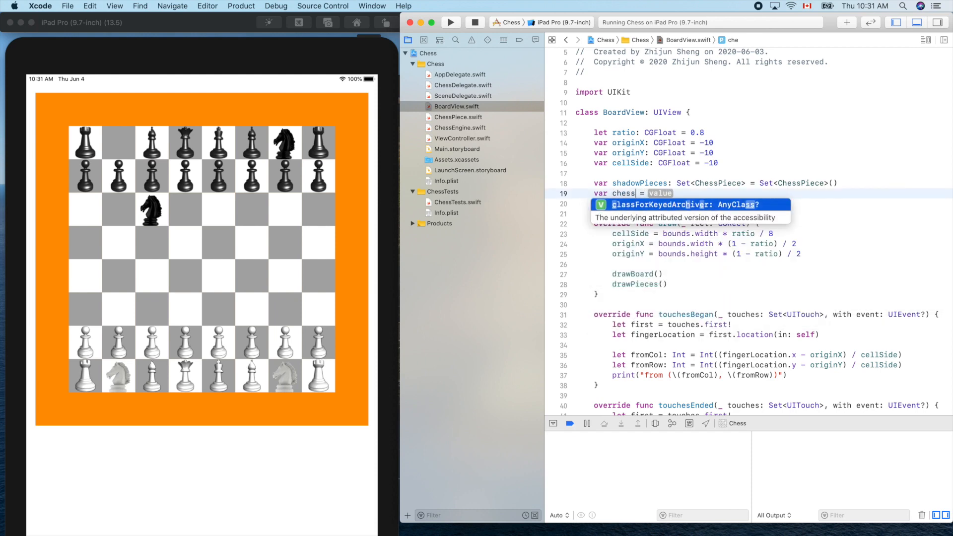
text(Delega)
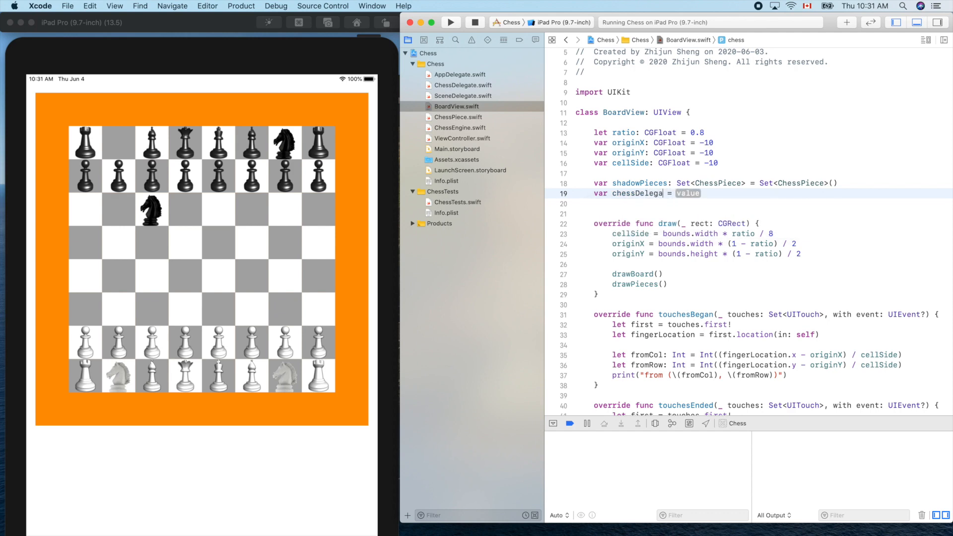
text(te:)
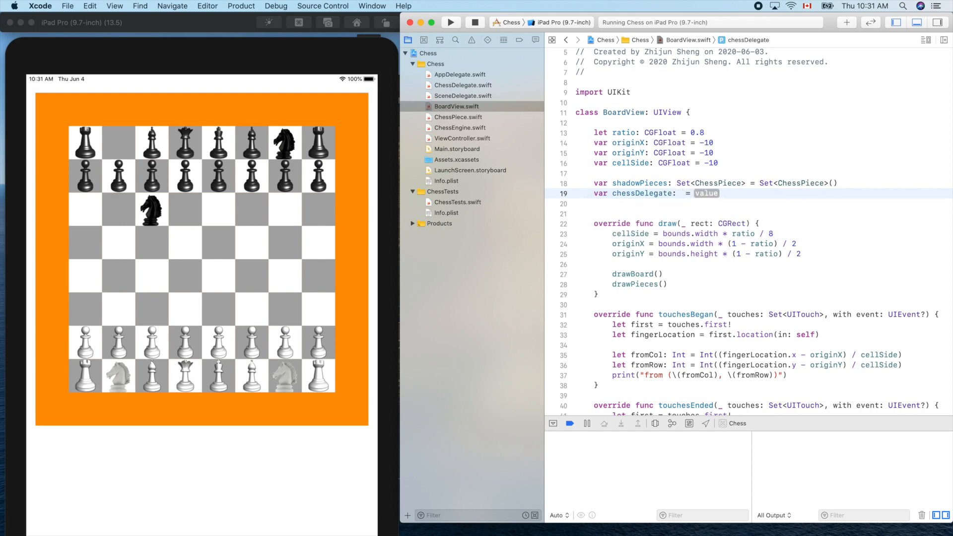
text(ChessDelegate)
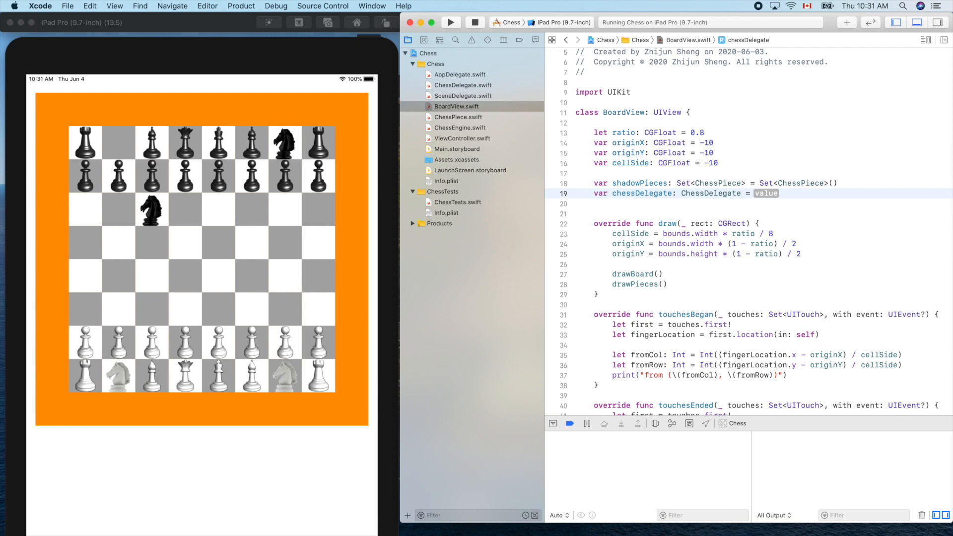
text(?)
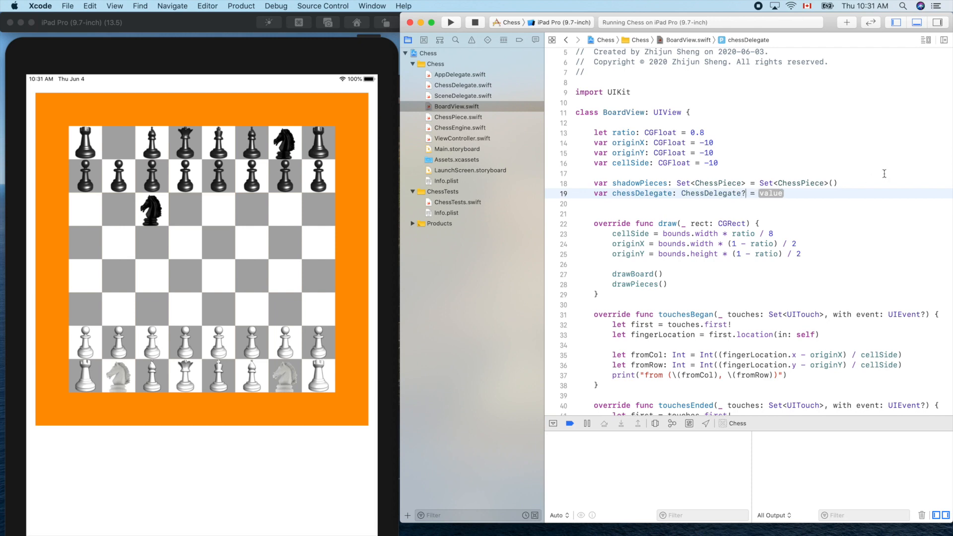
double_click(771, 193)
text( nil)
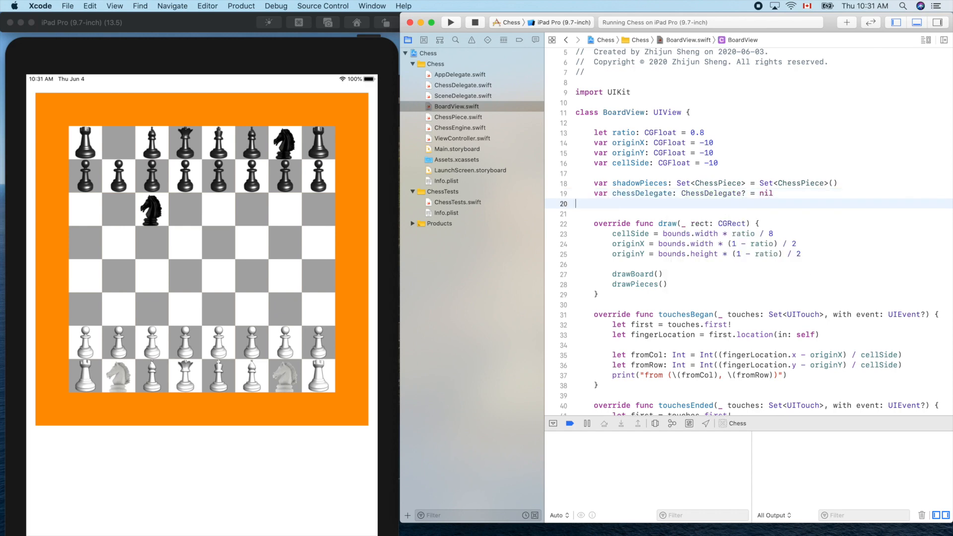
key(Backspace)
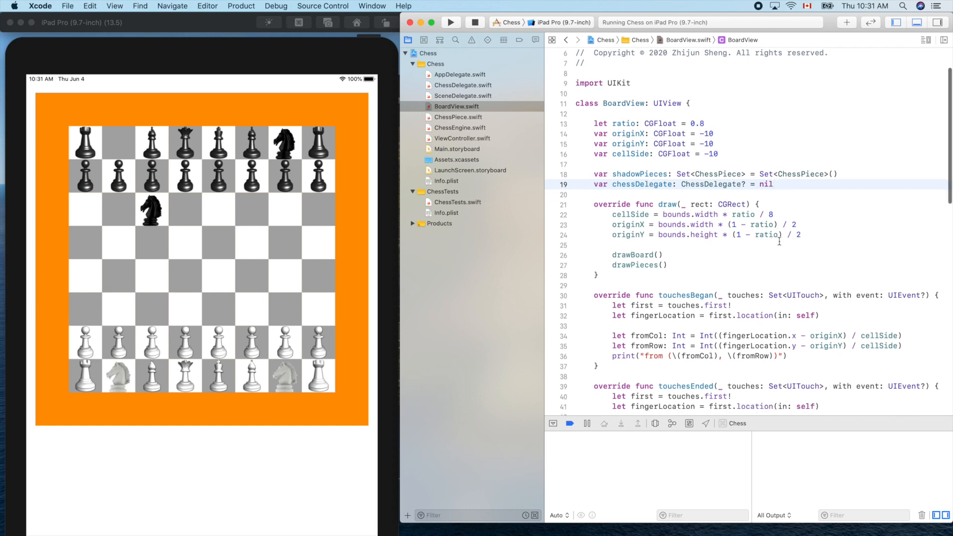
Add a chessDelegate?.movePiece(fromCol:fromRow:toCol:toRow:) call after the print in touchesEnded.
scroll(down, 3)
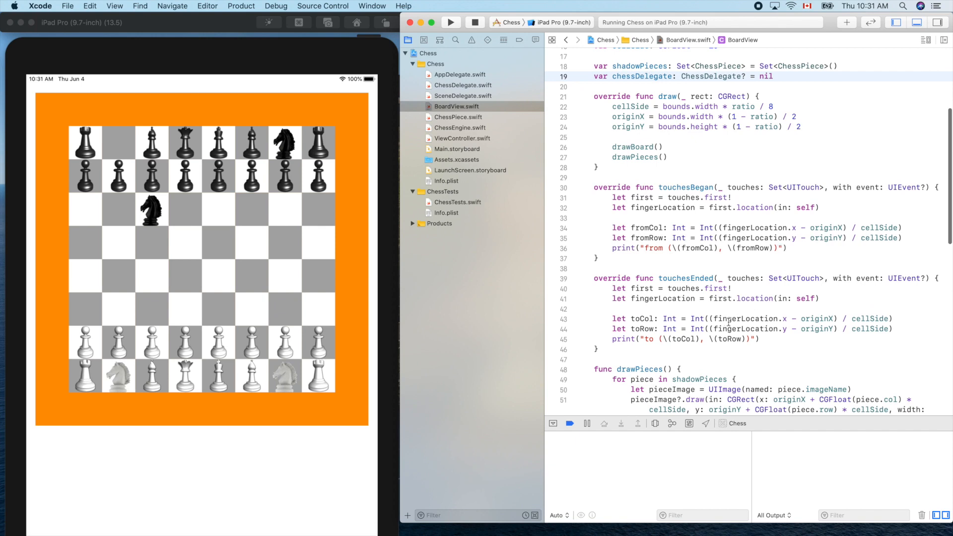
double_click(685, 279)
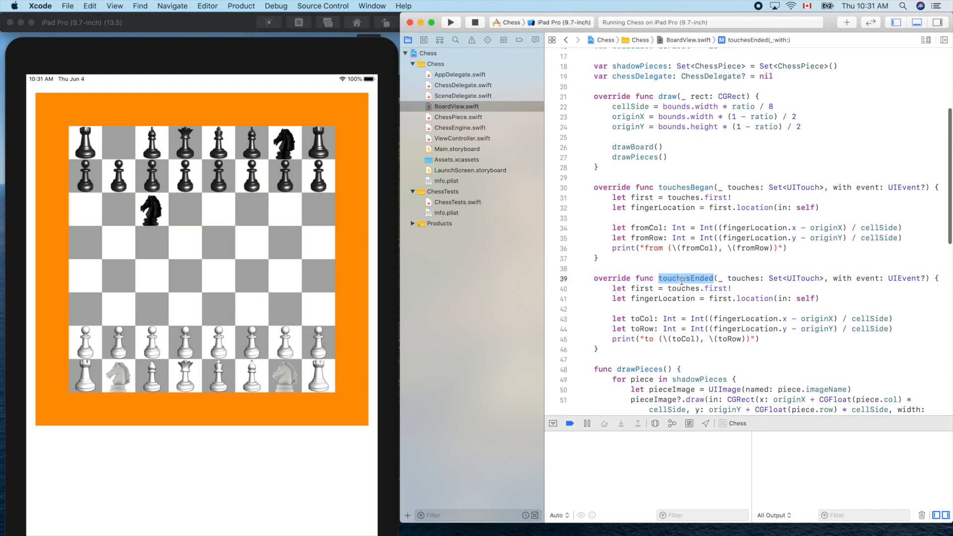
mouse_move(699, 284)
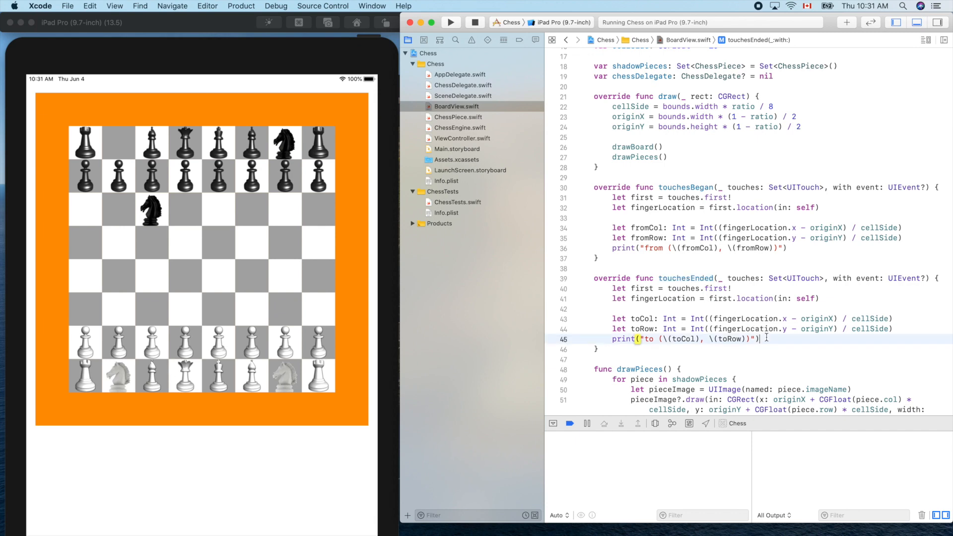
text(de)
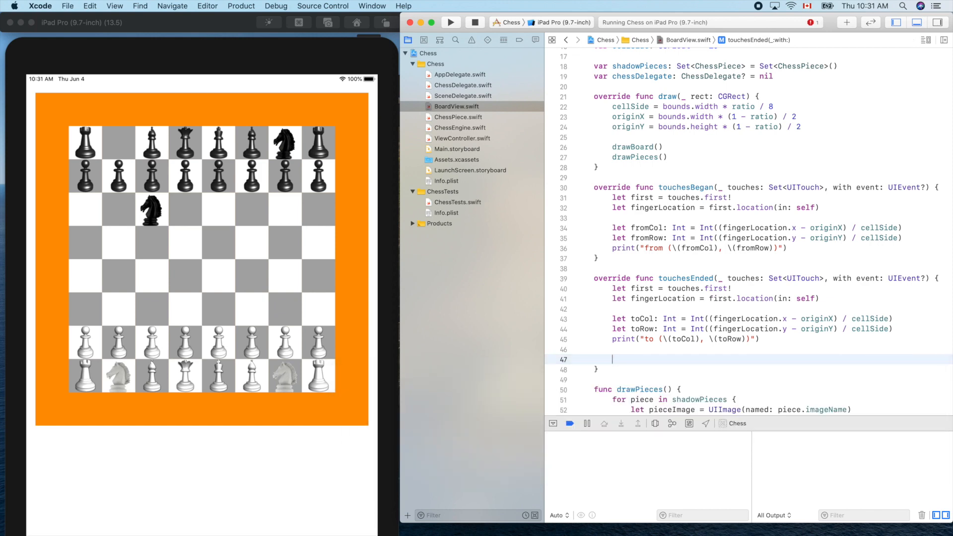
text(ch)
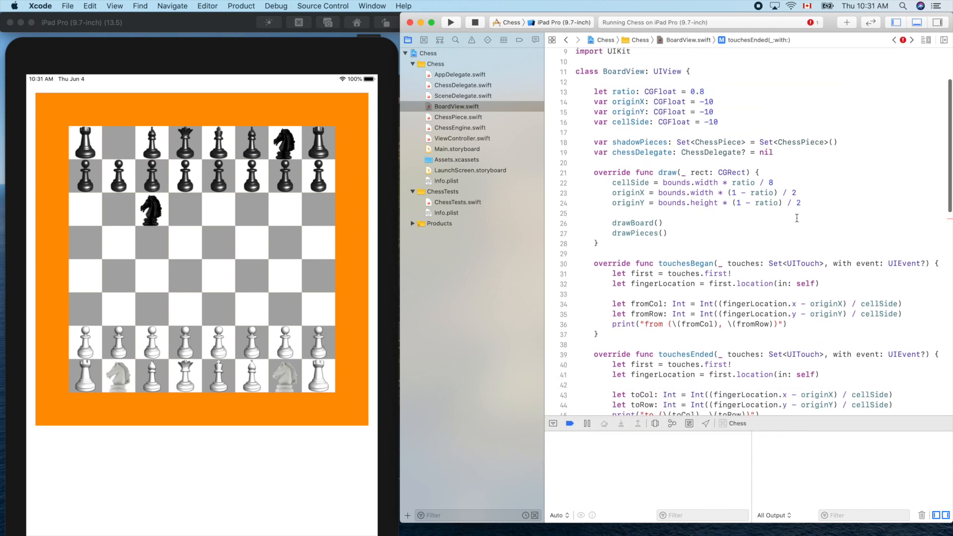
text(chessDelegate)
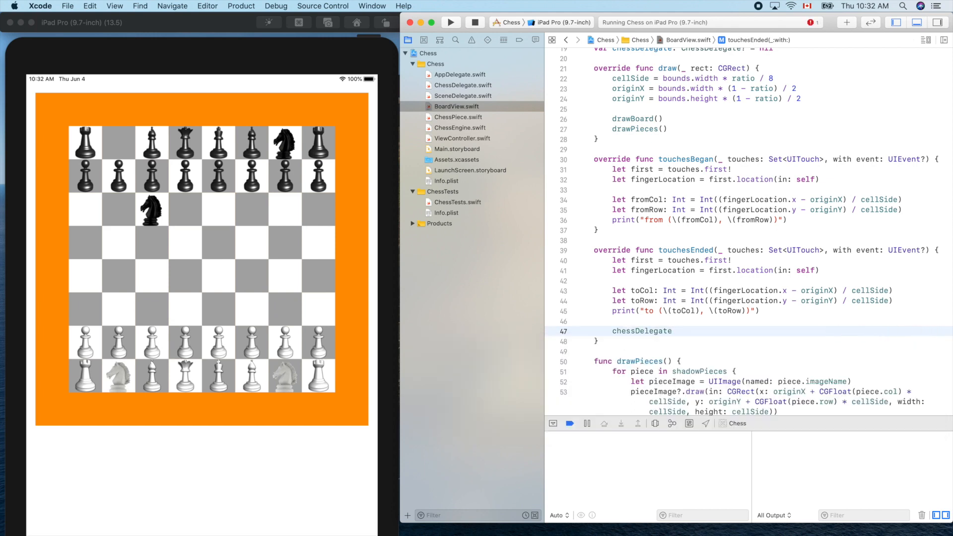
text(.)
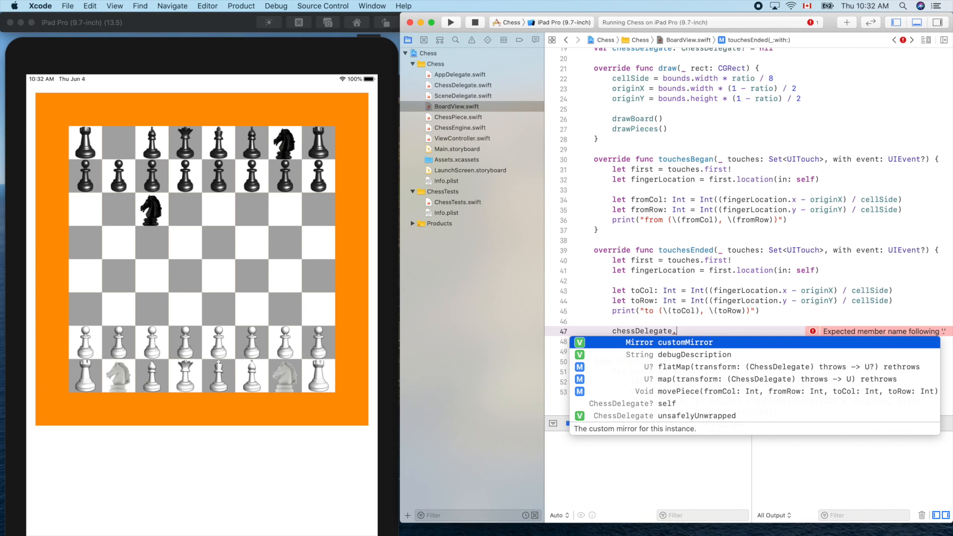
text(m)
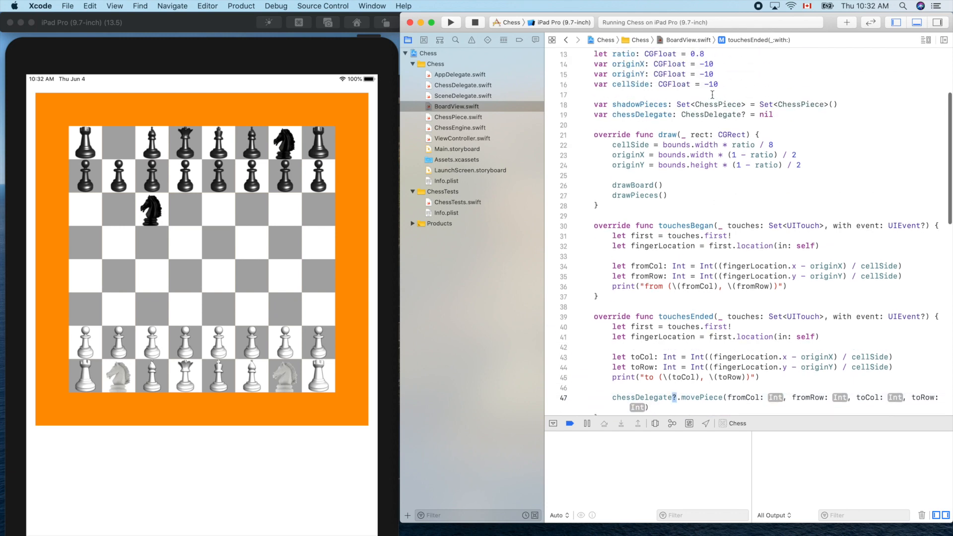
scroll(down, 3)
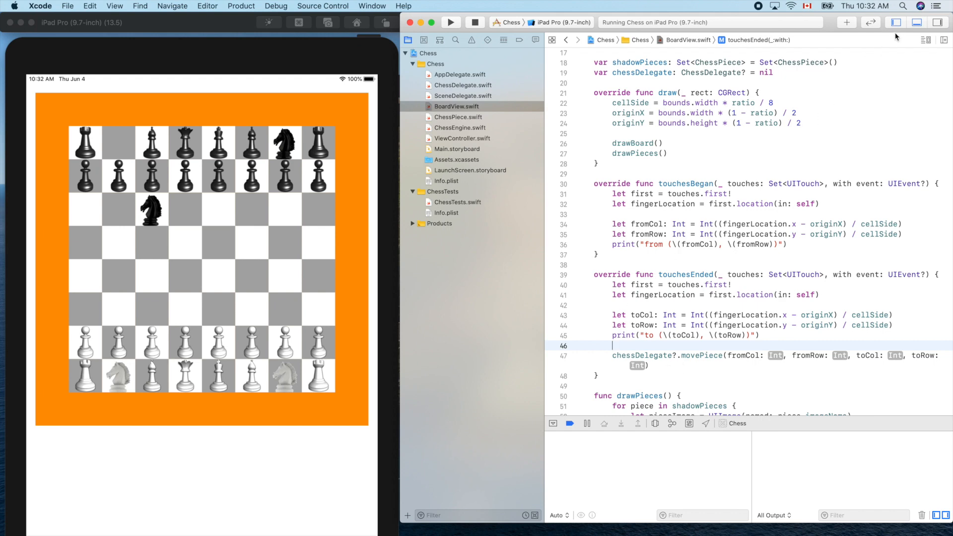
mouse_move(560, 246)
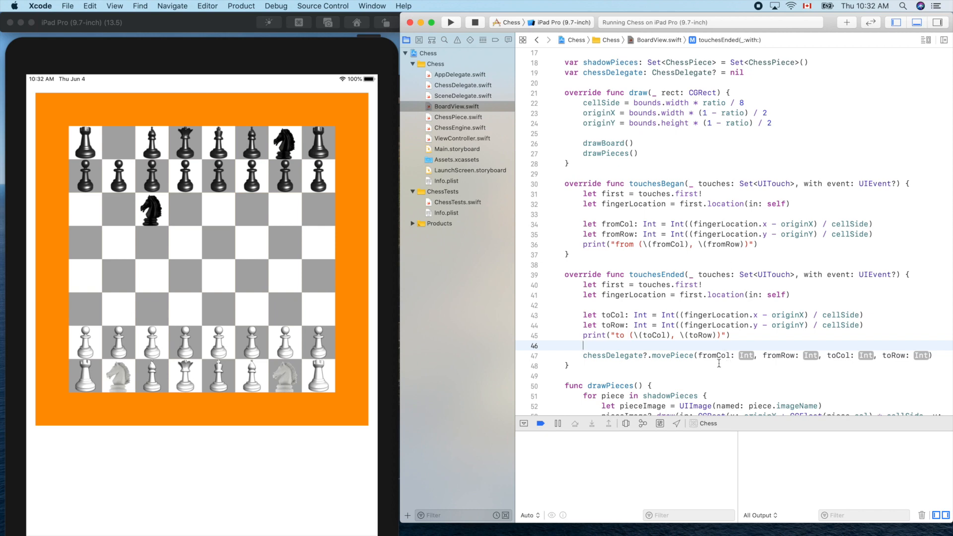
mouse_move(613, 304)
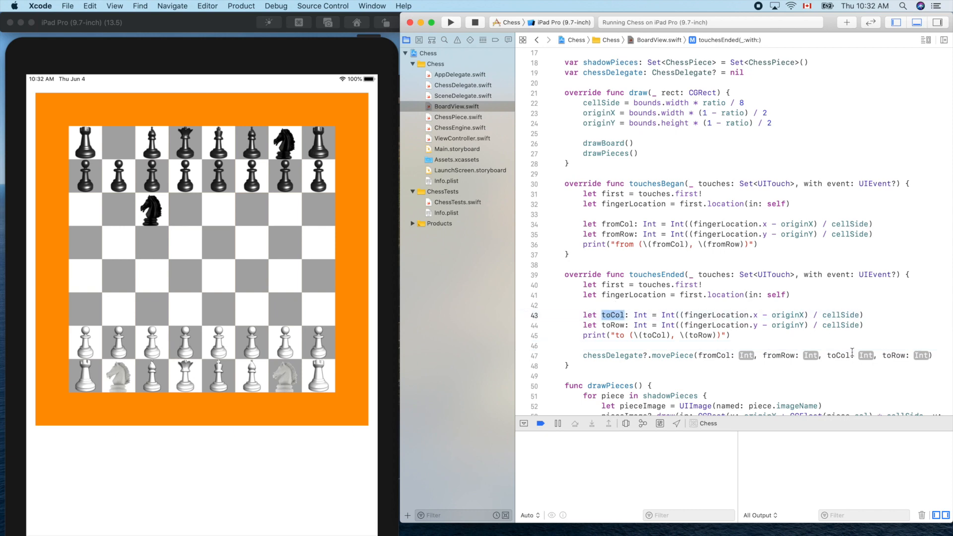
Replace the movePiece destination placeholders in touchesEnded with toCol and toRow.
click(866, 355)
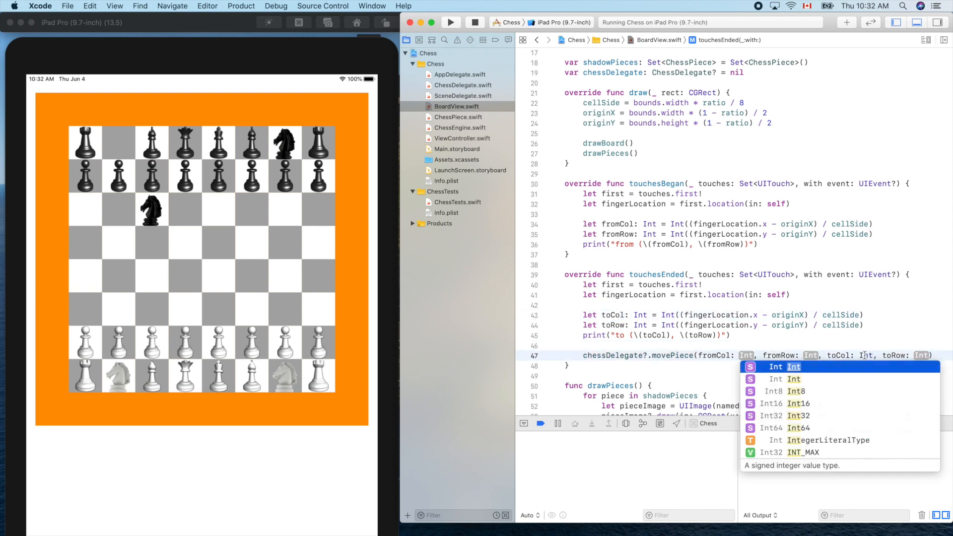
text(t)
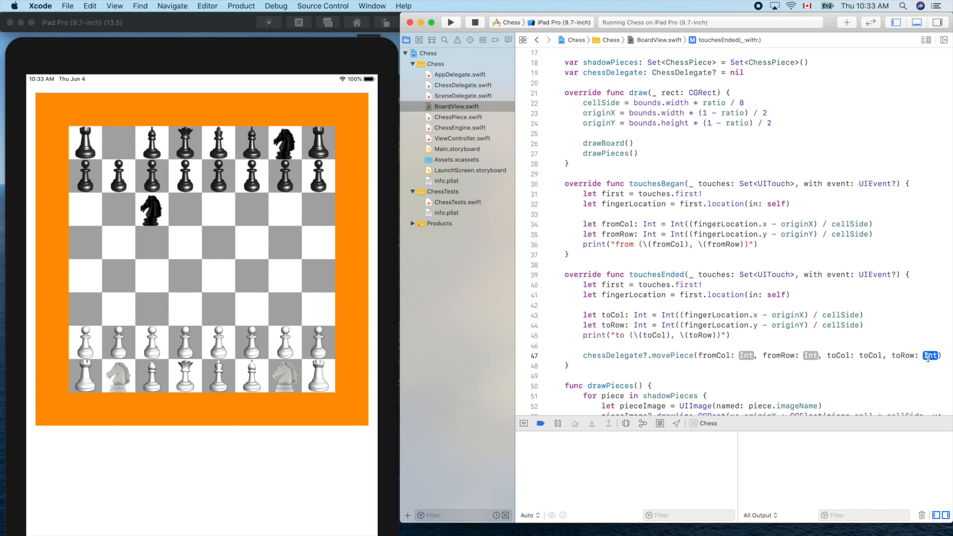
text(toRow)
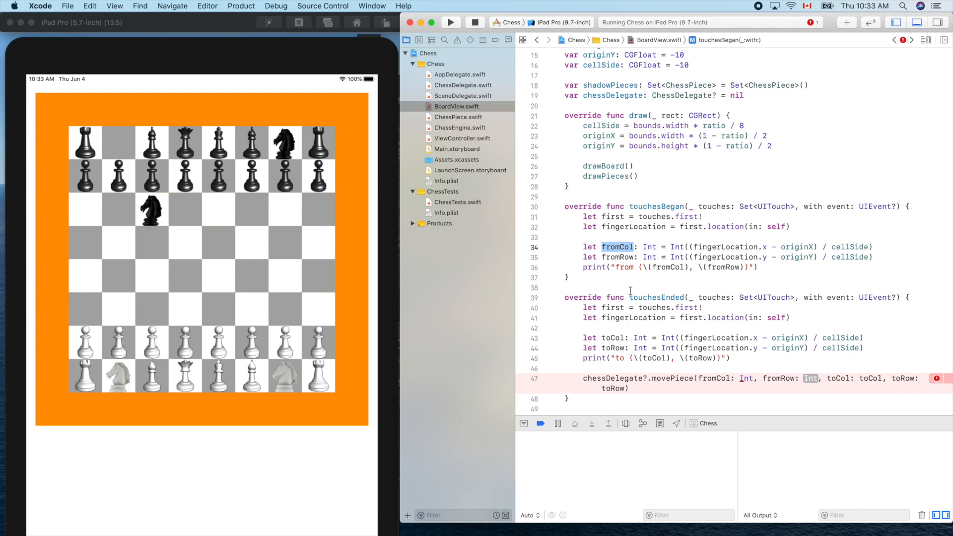
scroll(down, 3)
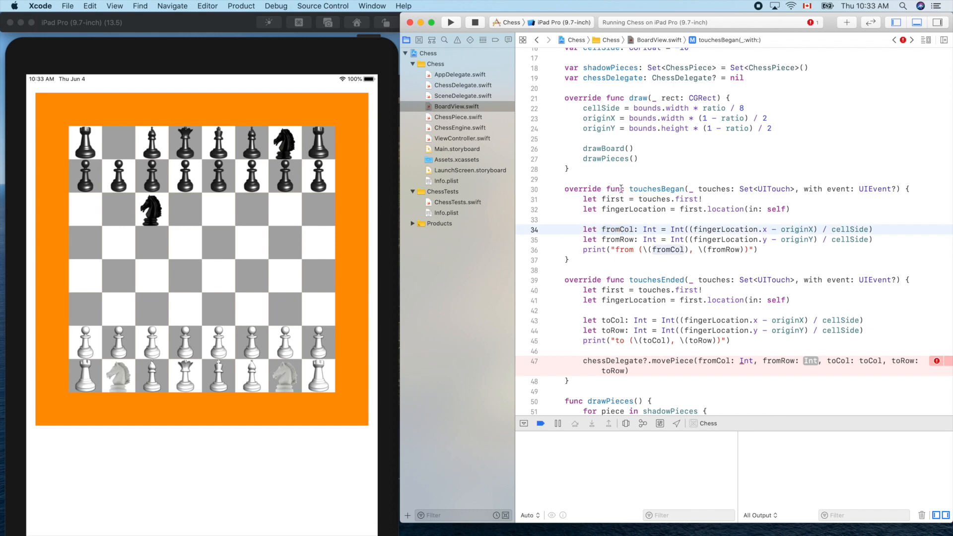
double_click(656, 189)
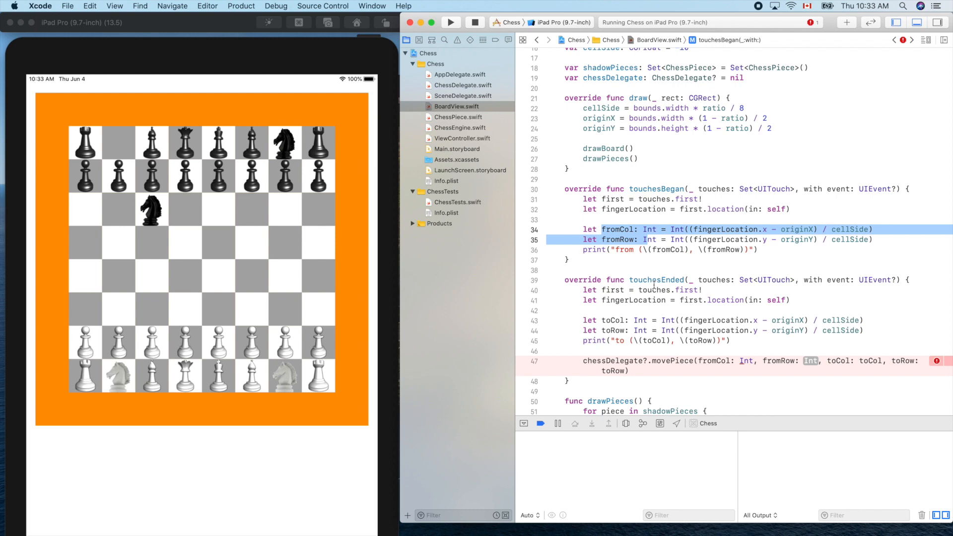
click(646, 239)
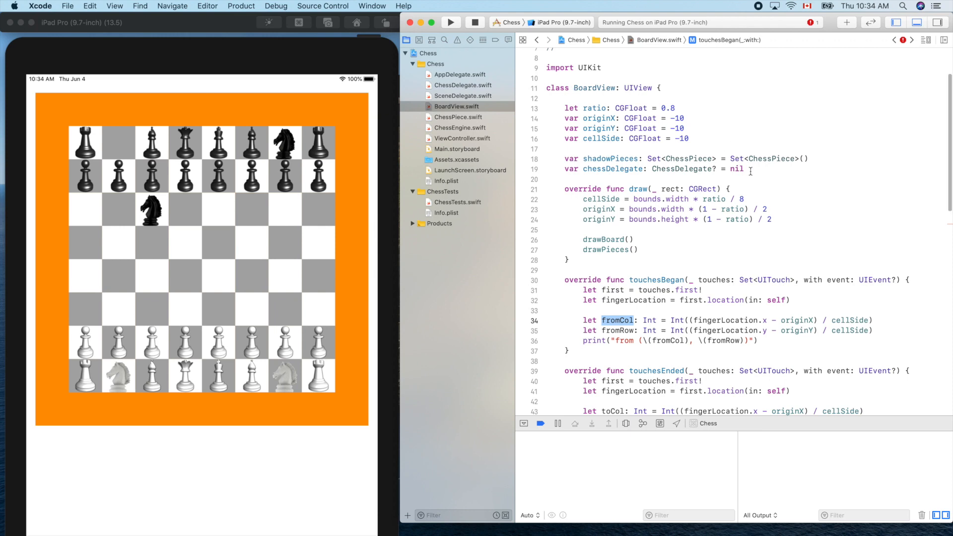
click(751, 169)
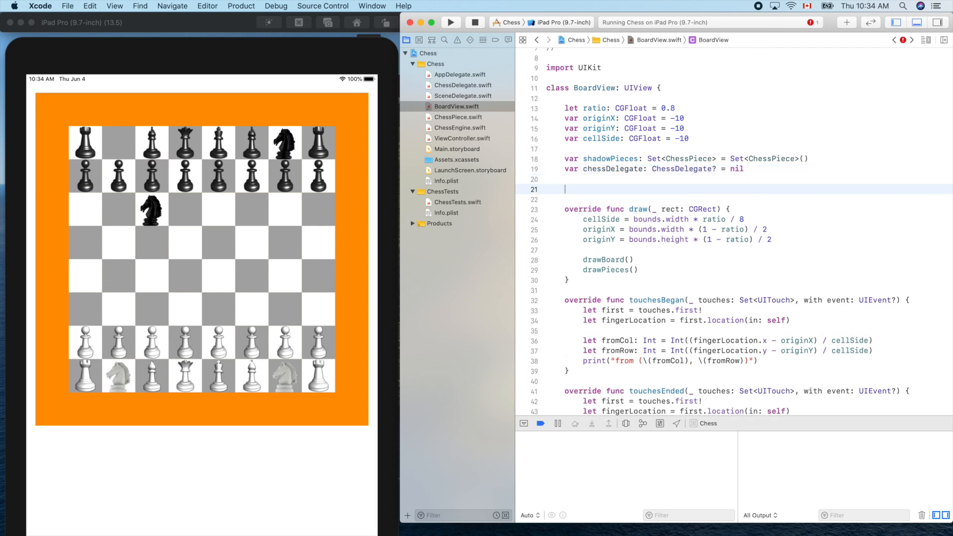
Declare fromCol: Int = -10000 below chessDelegate and select the line to duplicate for fromRow.
text(let fromCol: Int =)
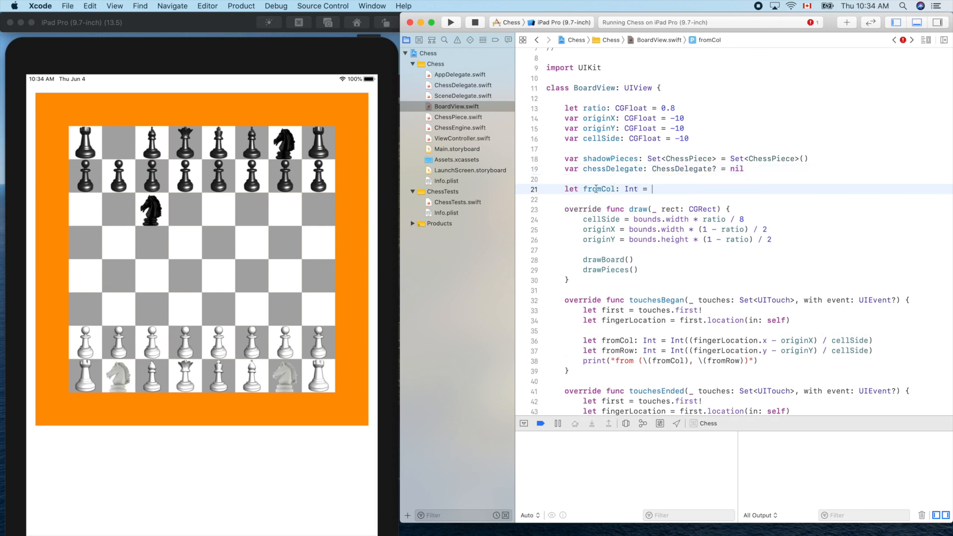
text(var)
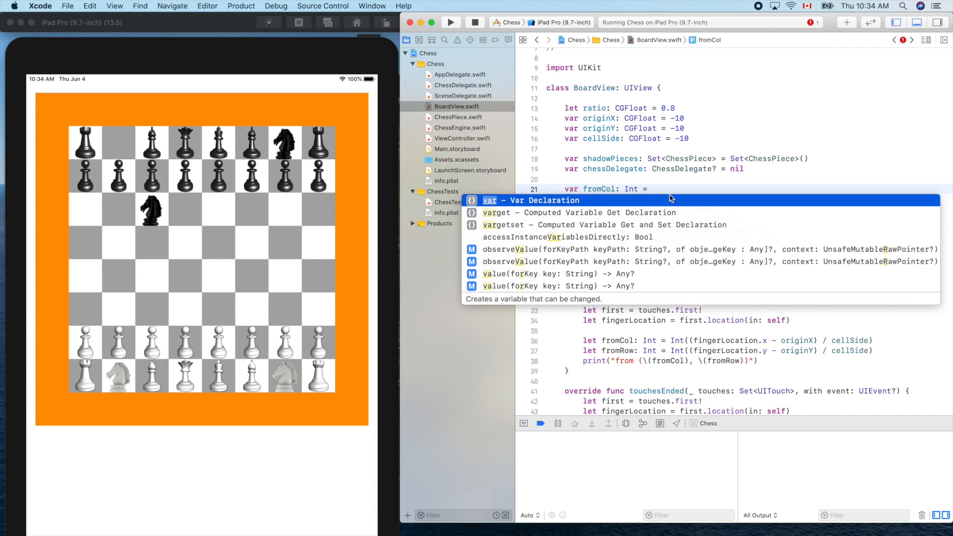
key(Escape)
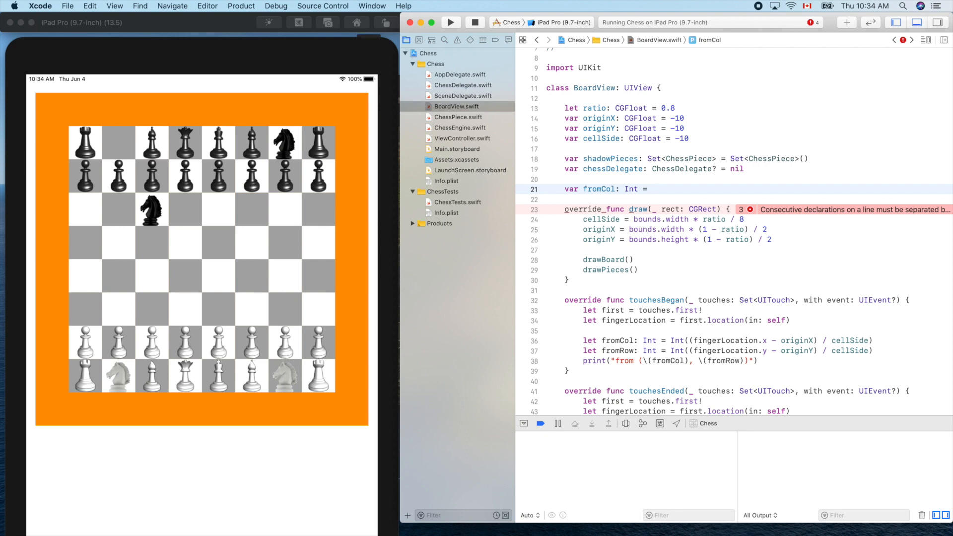
click(650, 189)
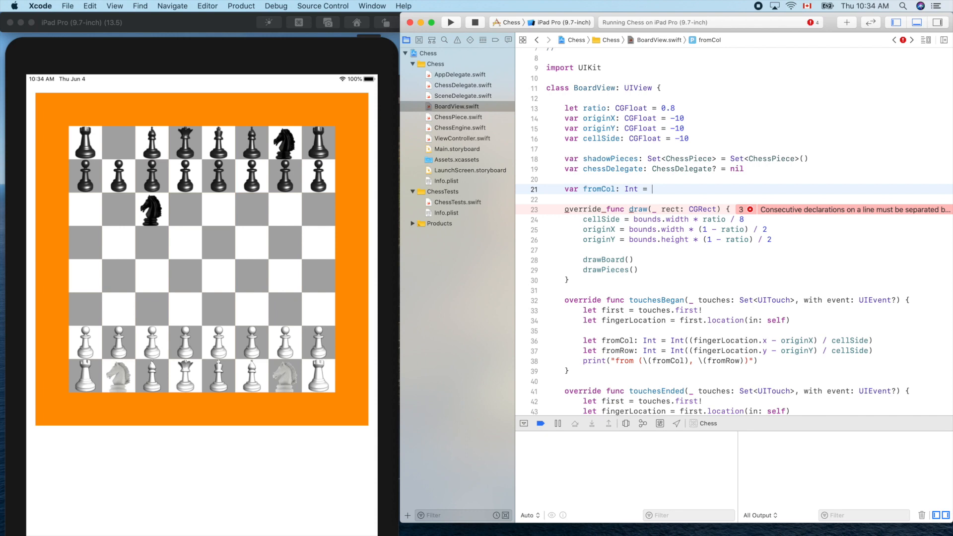
text(-)
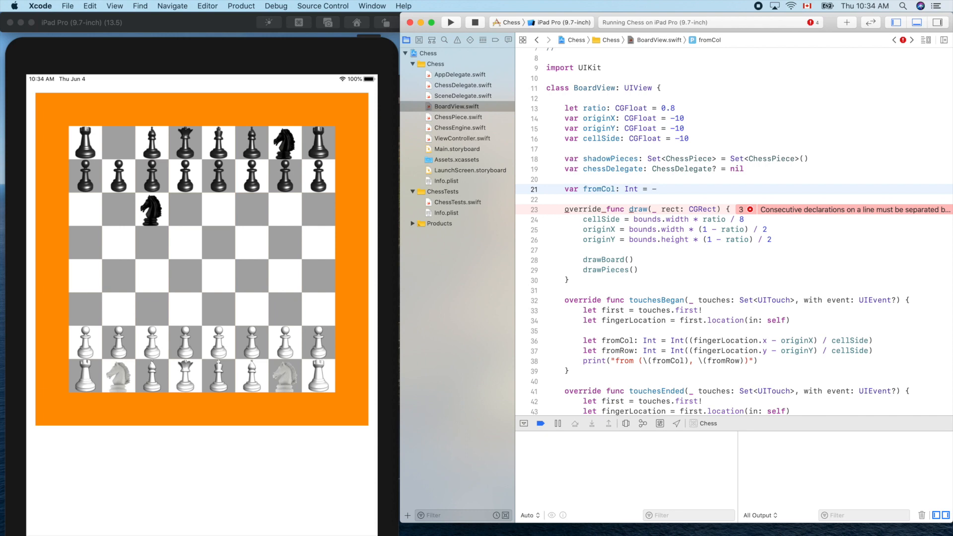
text(1)
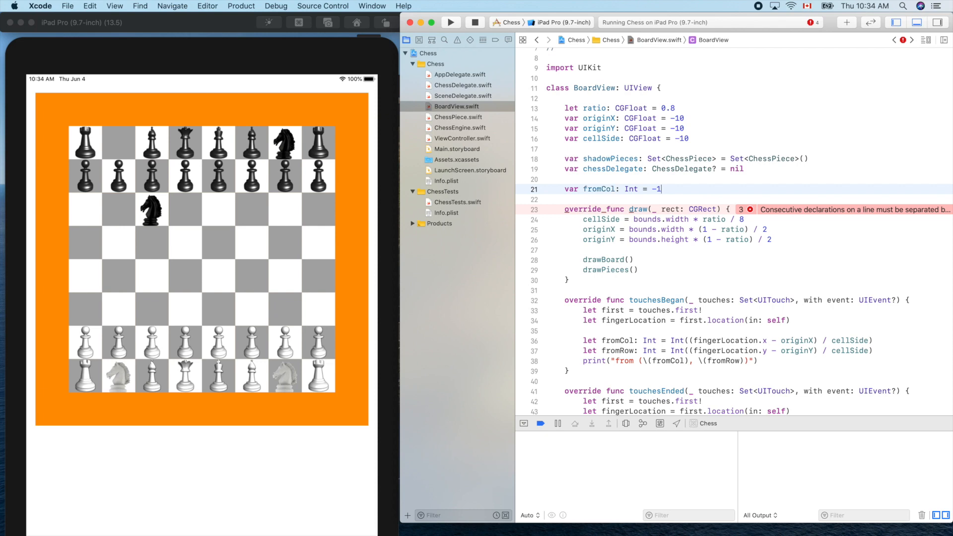
text(0000)
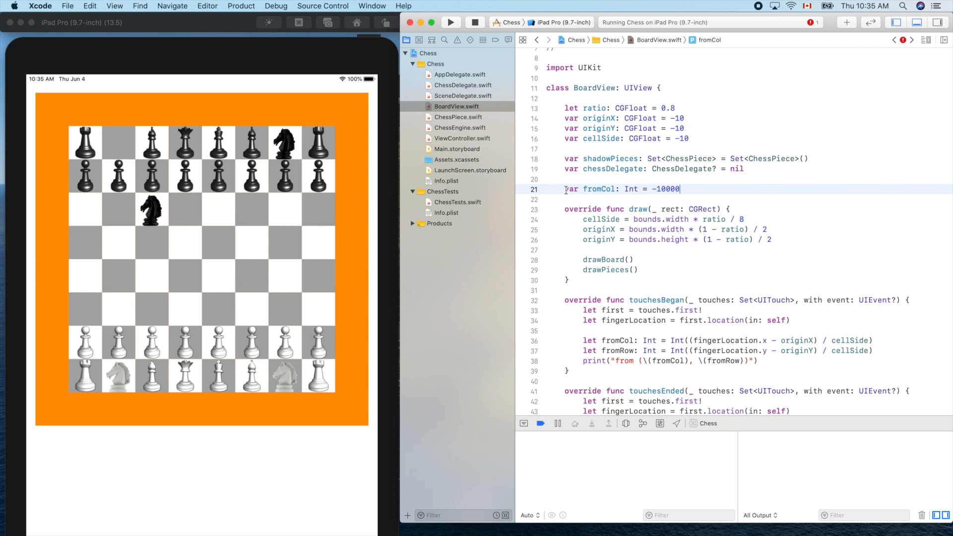
triple_click(620, 190)
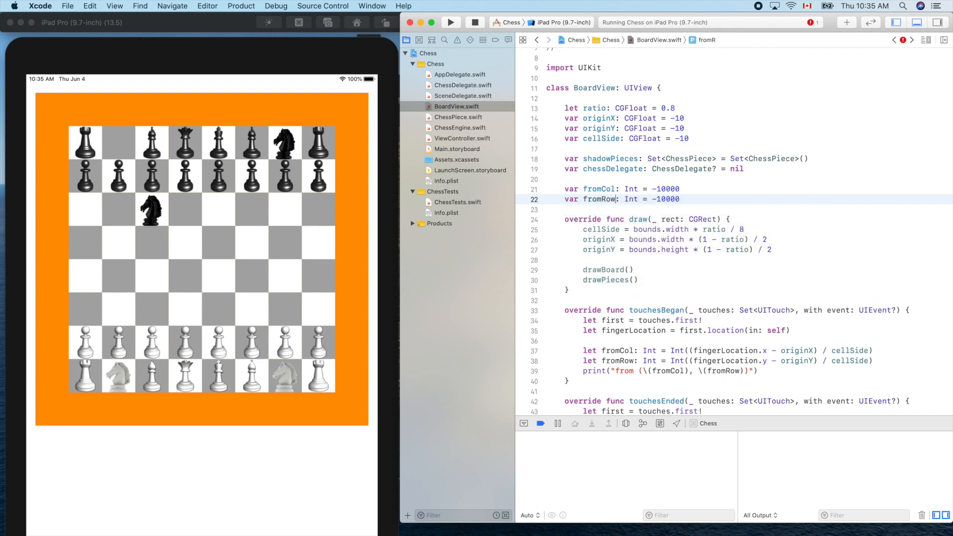
scroll(down, 3)
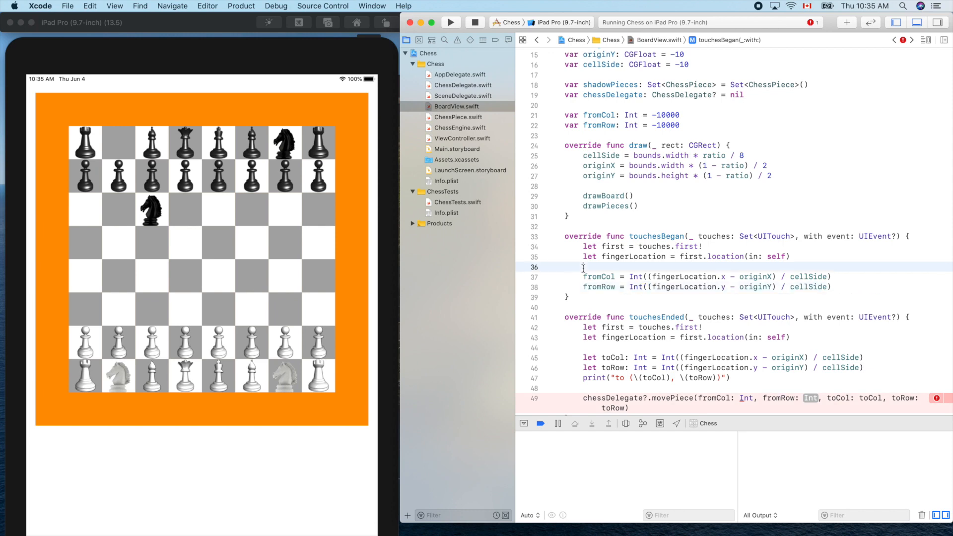
Remove touchesBegan's blank line and fill movePiece's source arguments with fromCol and fromRow.
key(Backspace)
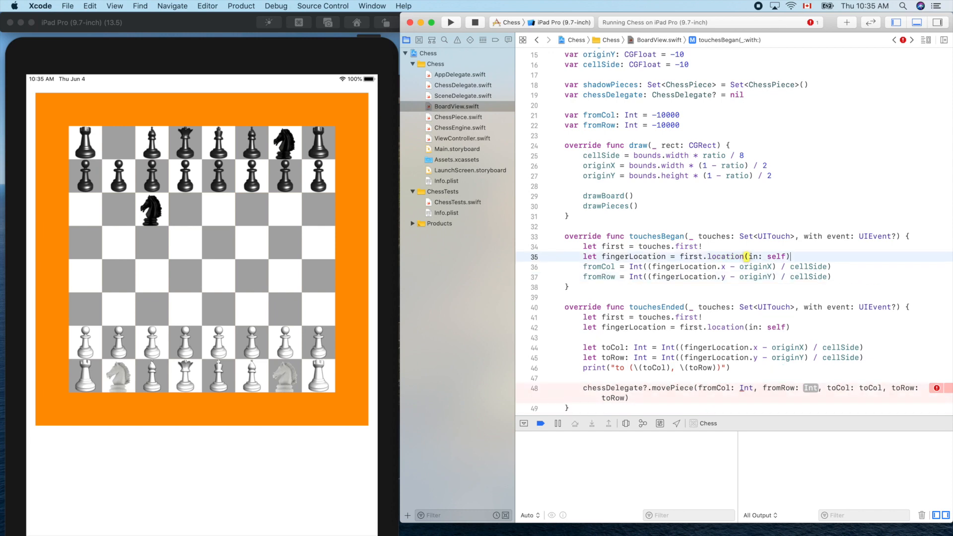
scroll(down, 3)
text(fromCol)
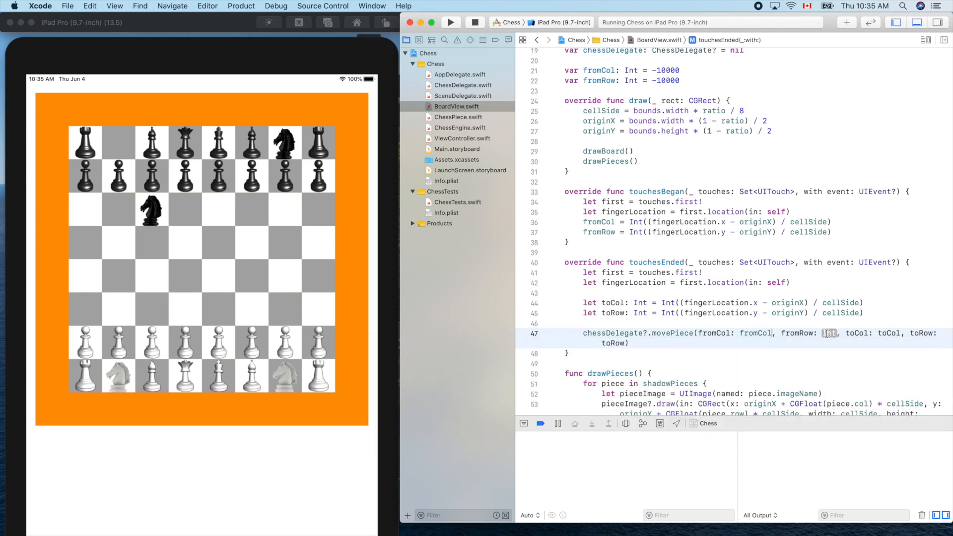
text(f)
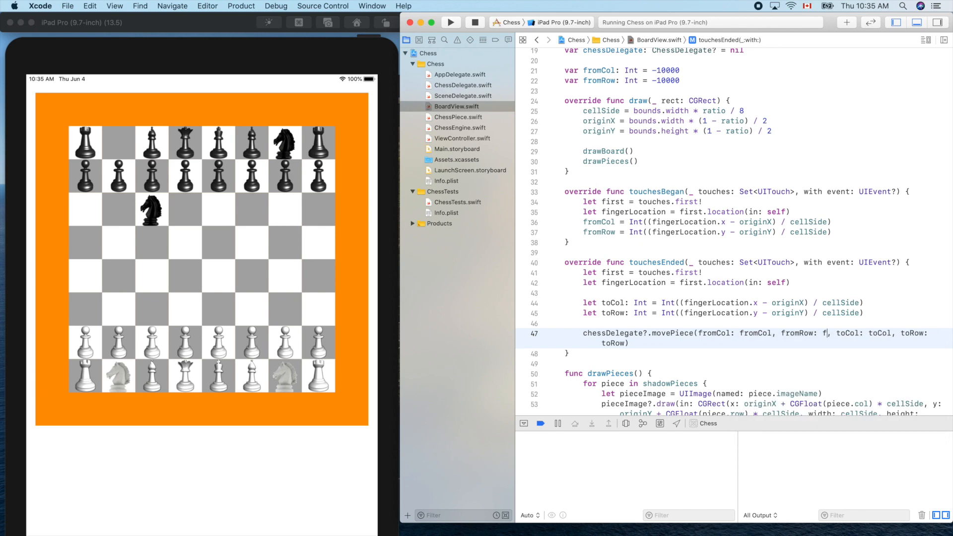
text(romRow)
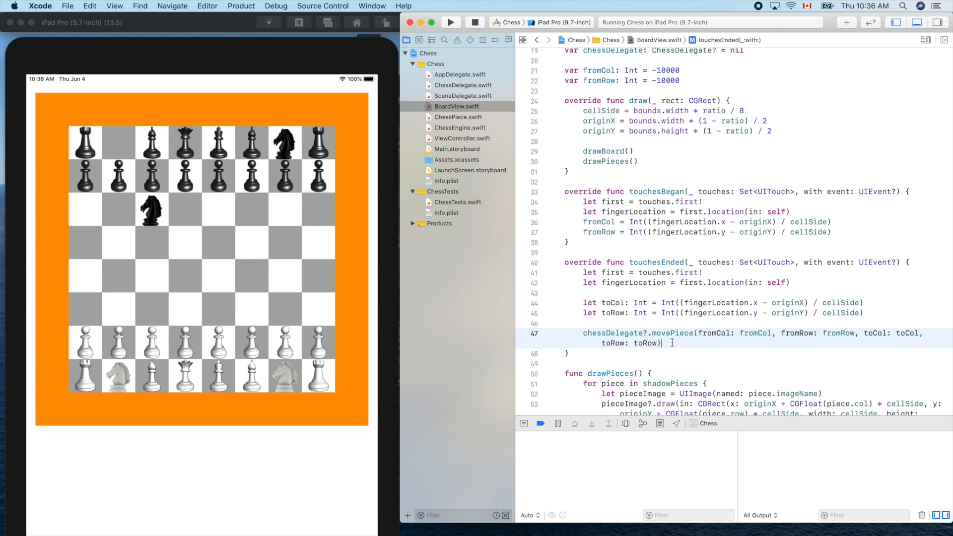
click(450, 22)
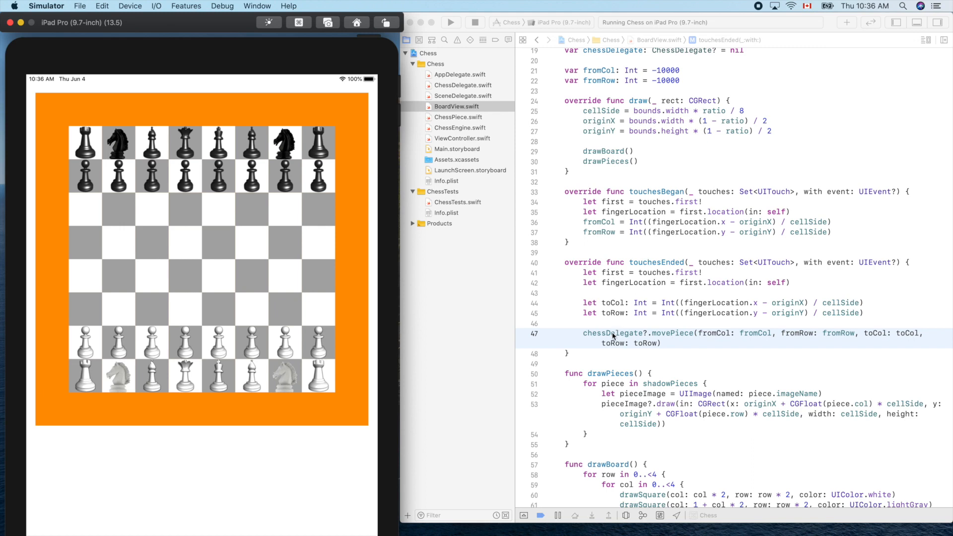
Select the chessDelegate property in BoardView.swift to examine it.
double_click(613, 333)
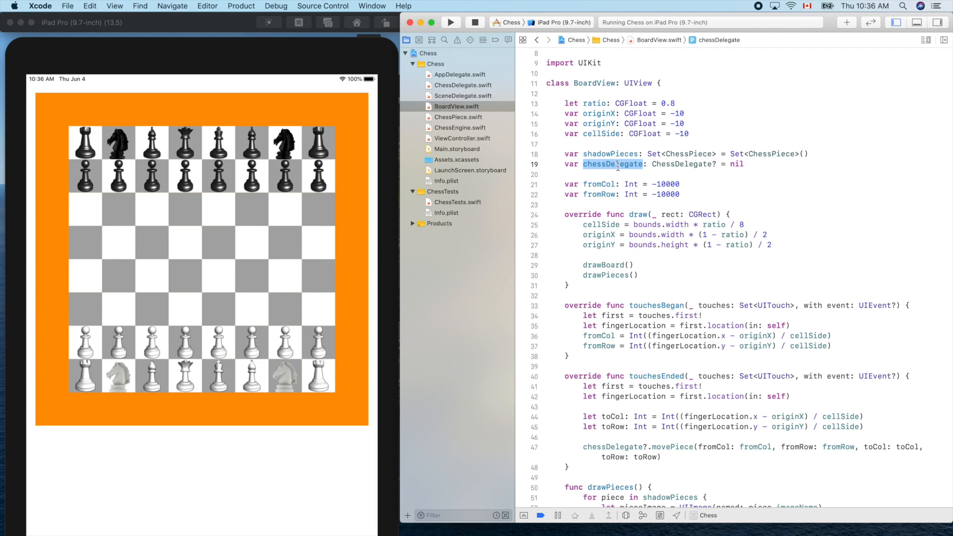
mouse_move(480, 128)
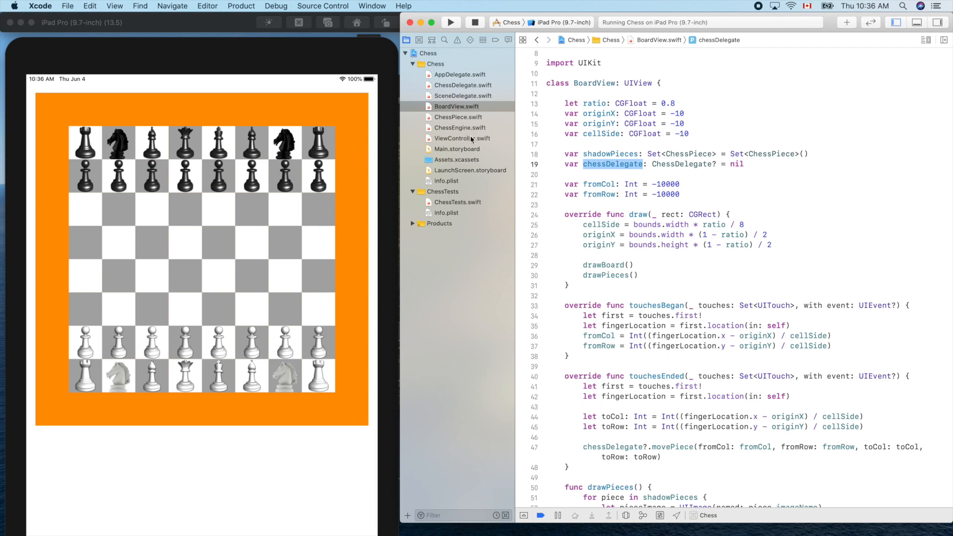
Add boardView.chessDelegate = self in ViewController's viewDidLoad and rerun the app.
click(463, 138)
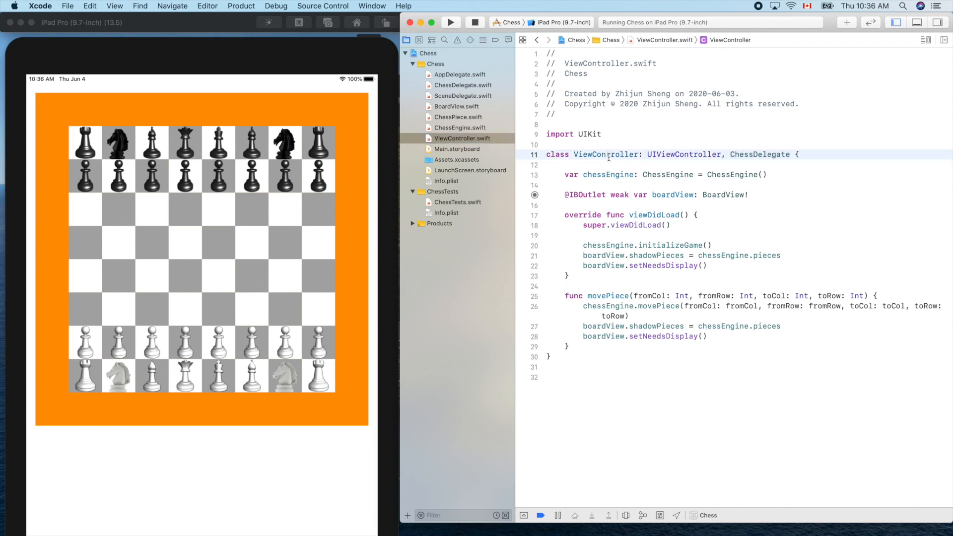
mouse_move(767, 155)
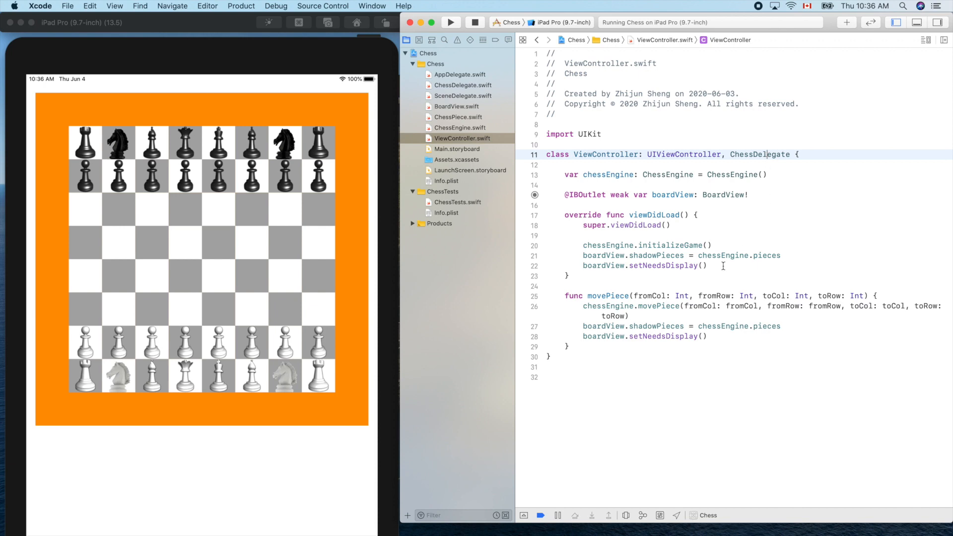
mouse_move(702, 228)
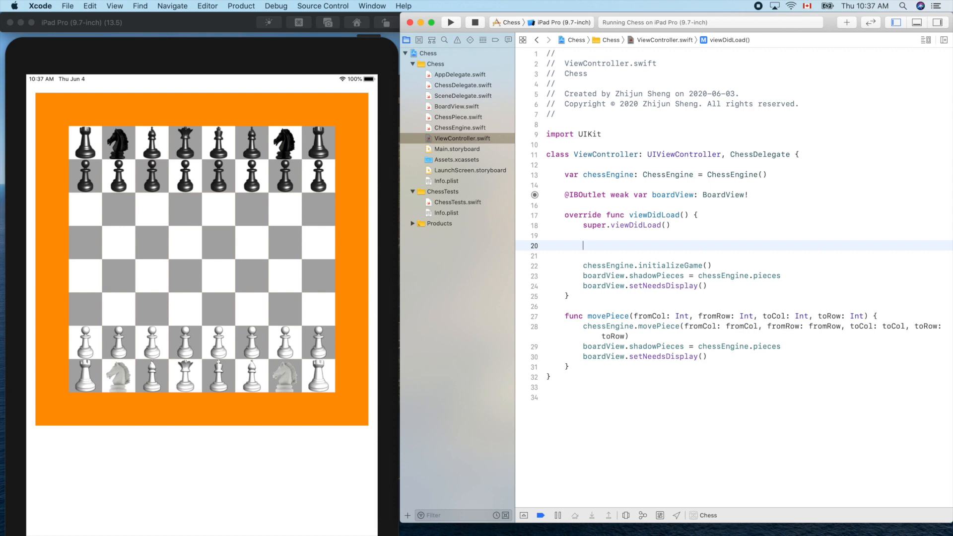
text(boardView.chessDelegate =)
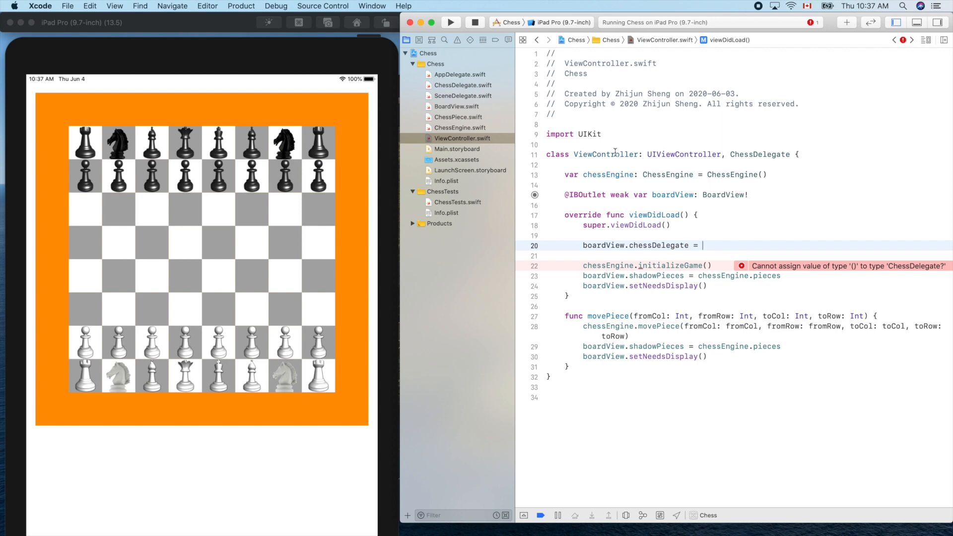
double_click(605, 154)
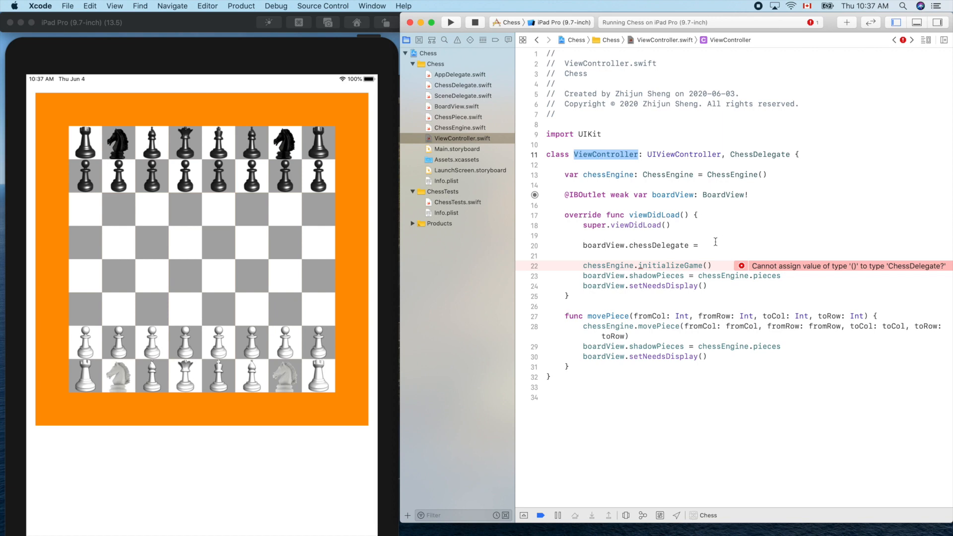
text(self)
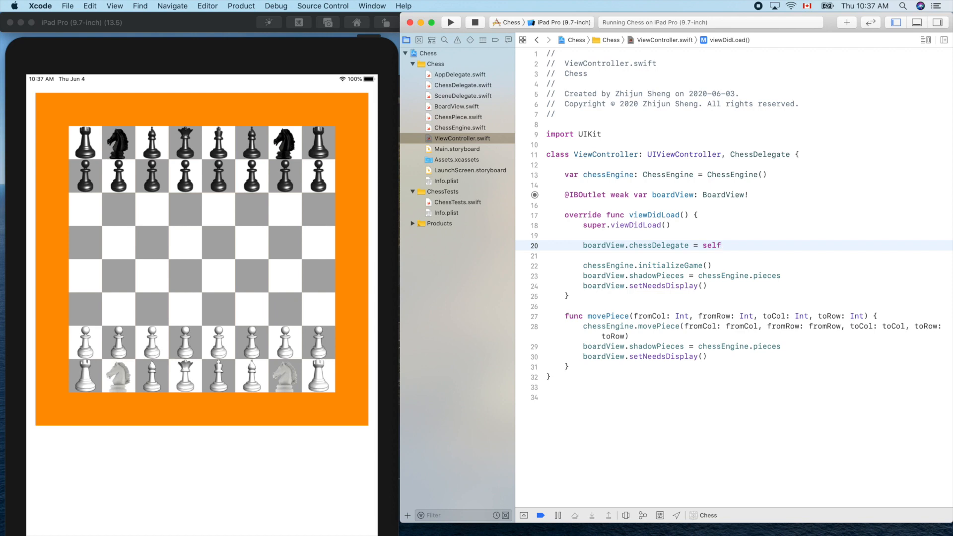
click(449, 22)
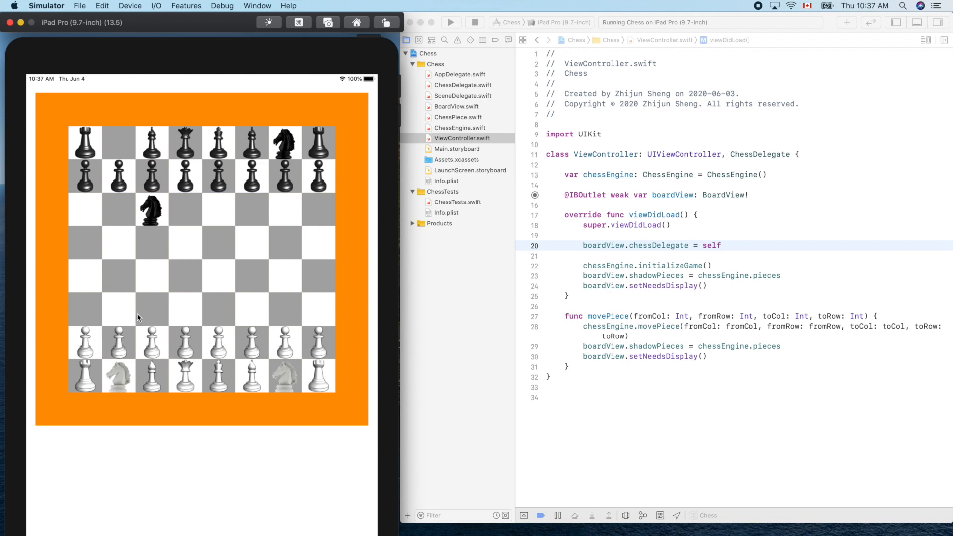
mouse_move(121, 292)
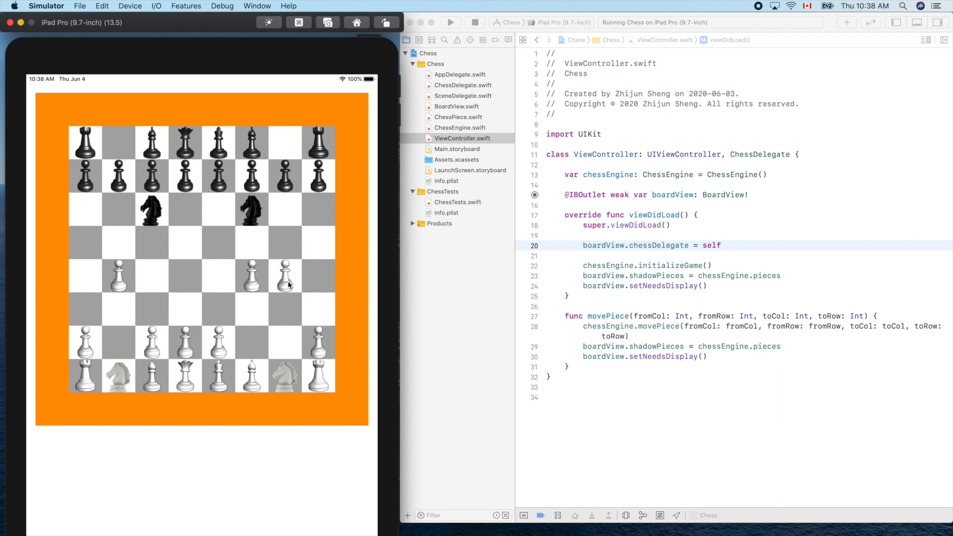
mouse_move(343, 280)
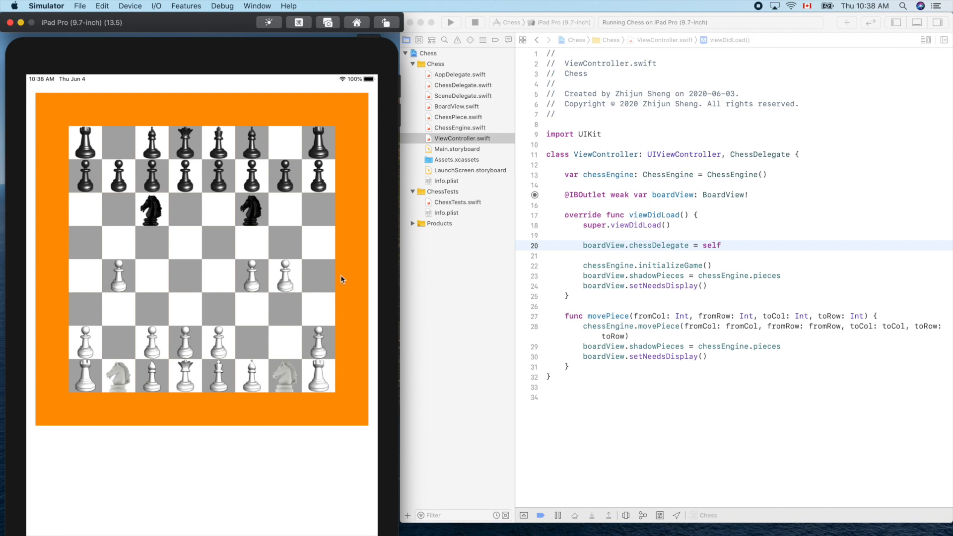